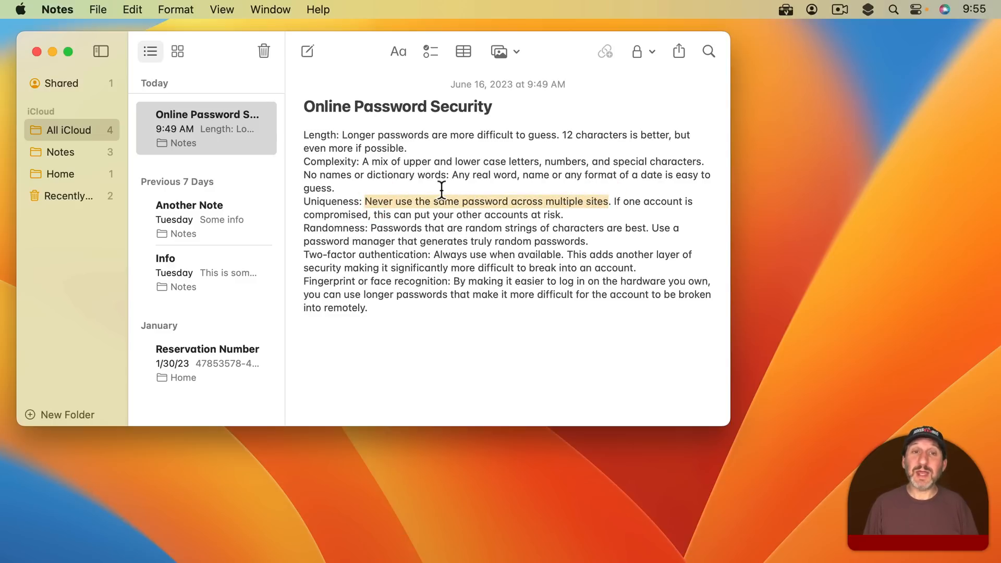
Bold 'Never use the same password across multiple sites' from the Format menu.
click(176, 9)
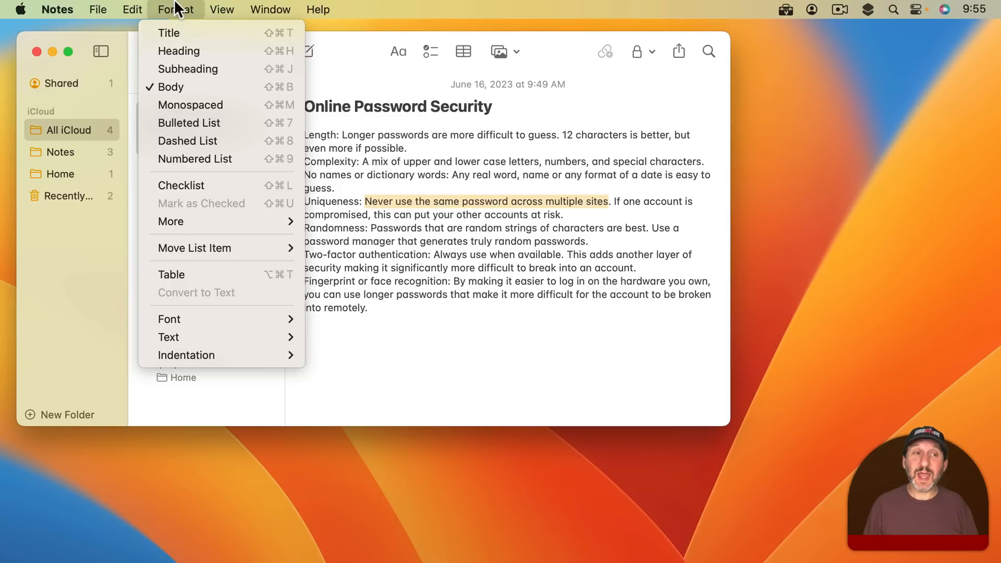
mouse_move(169, 319)
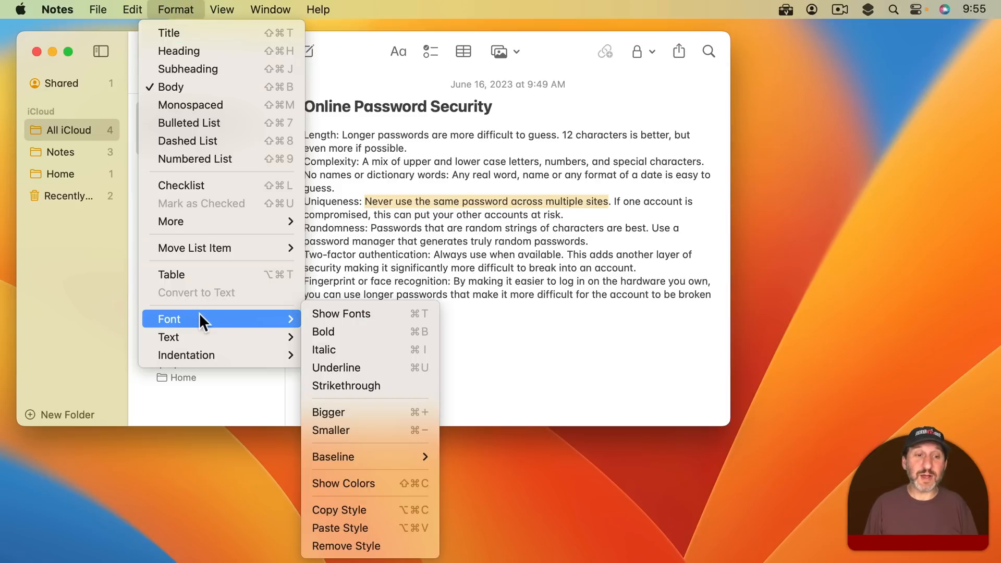
mouse_move(371, 314)
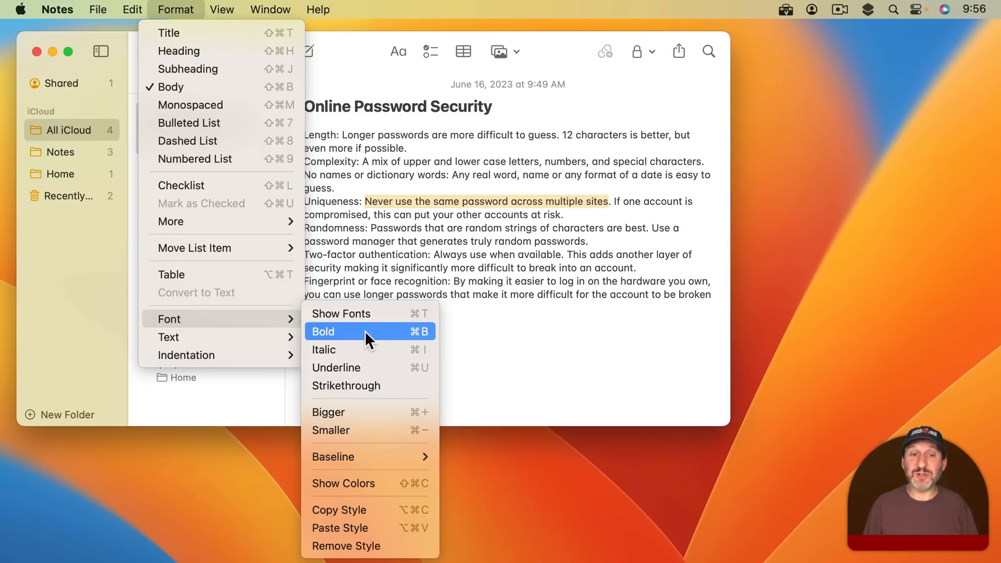
mouse_move(401, 341)
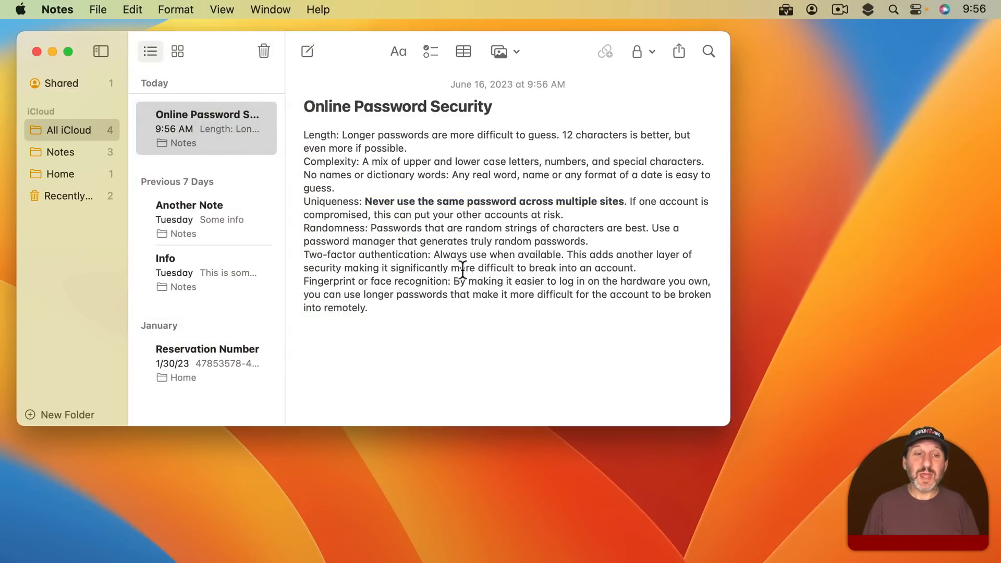
Undo the earlier bold, then bold topic labels from Length to Fingerprint or face recognition.
double_click(419, 268)
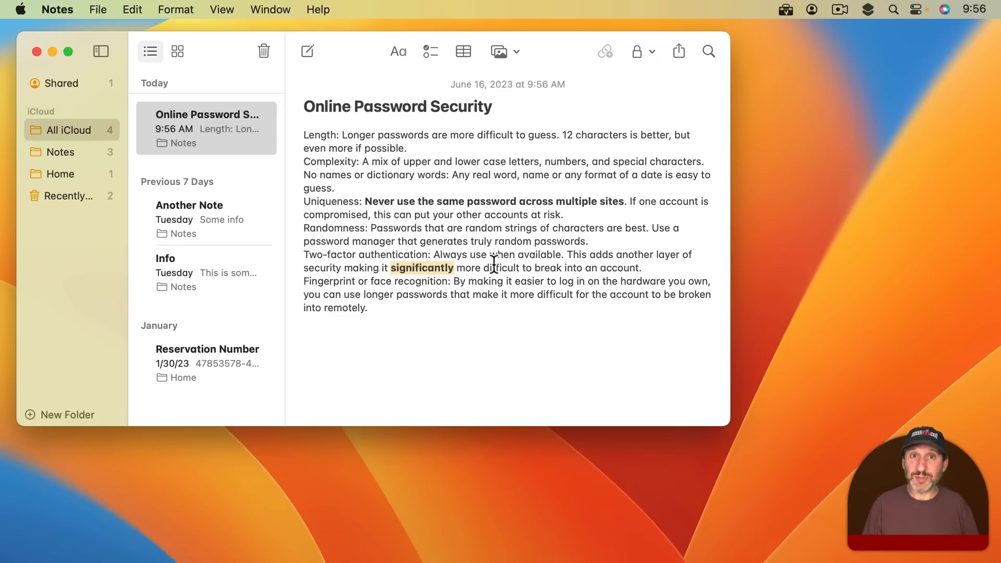
key(cmd+b)
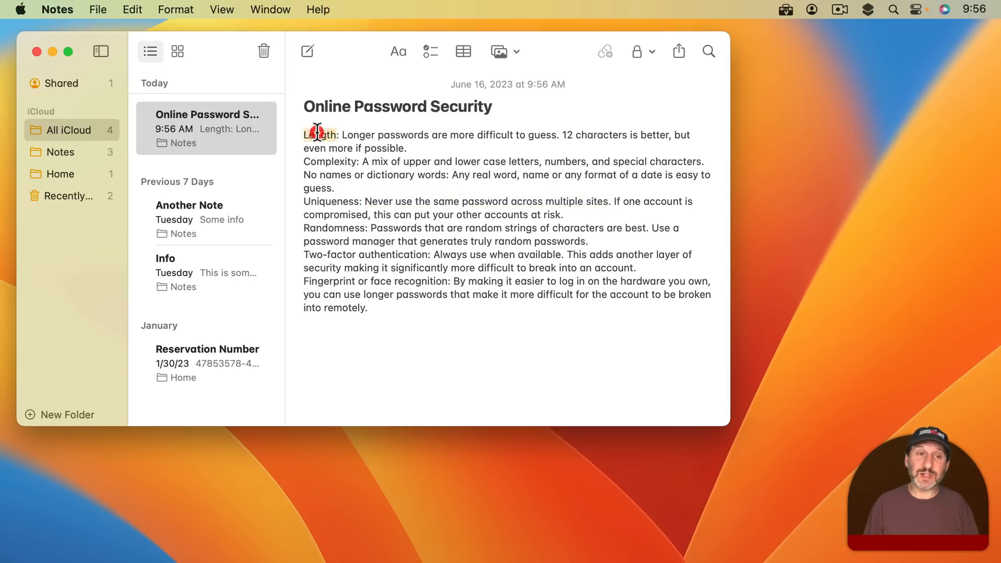
key(cmd+b)
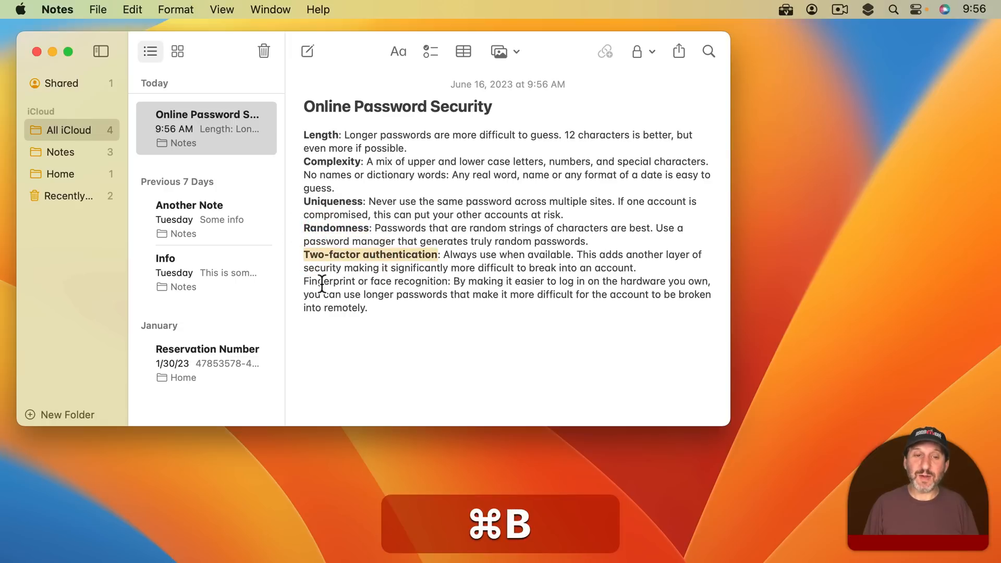
key(cmd+b)
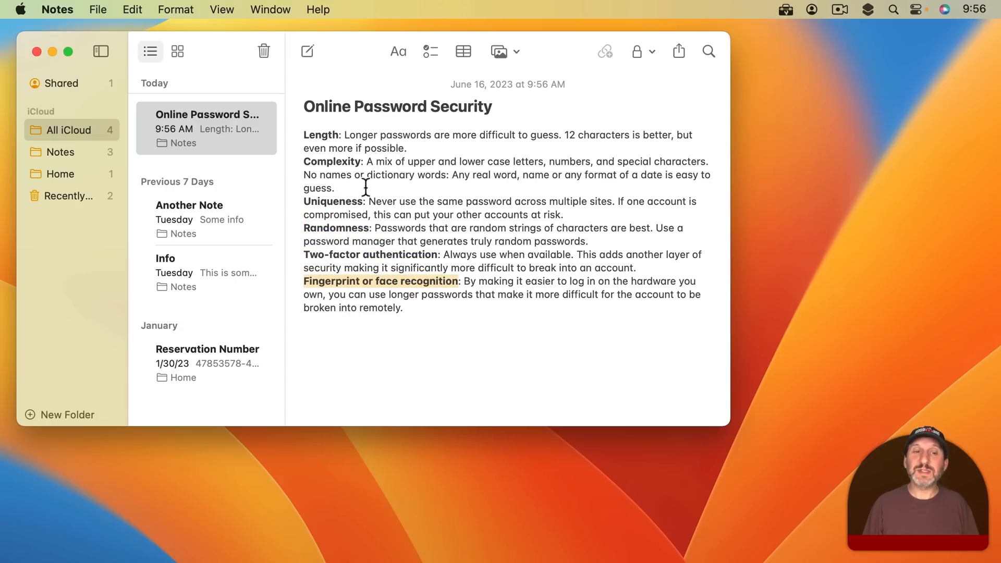
mouse_move(409, 275)
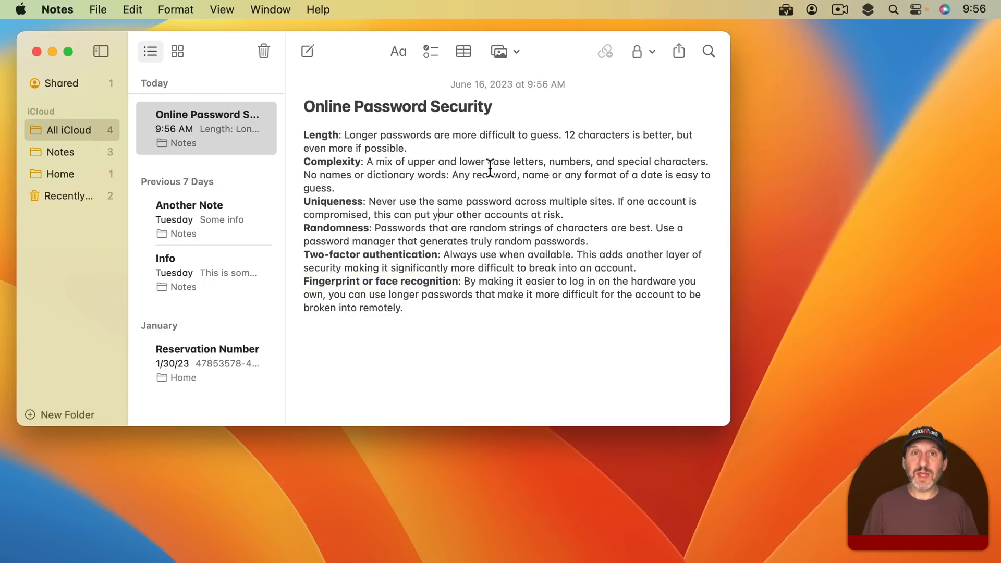
Toggle underline and italic on the Uniqueness phrase, ending with plain text.
click(176, 10)
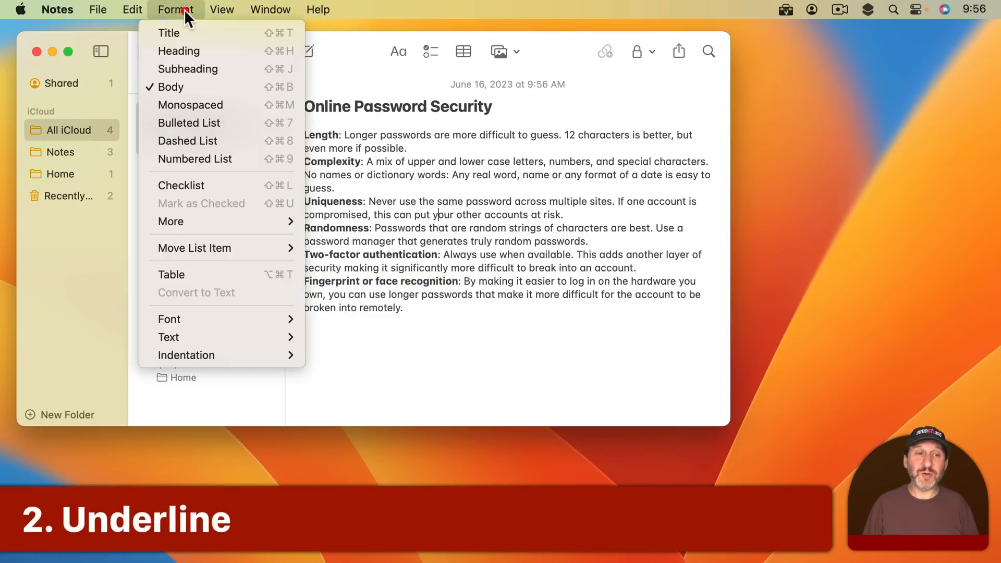
mouse_move(170, 319)
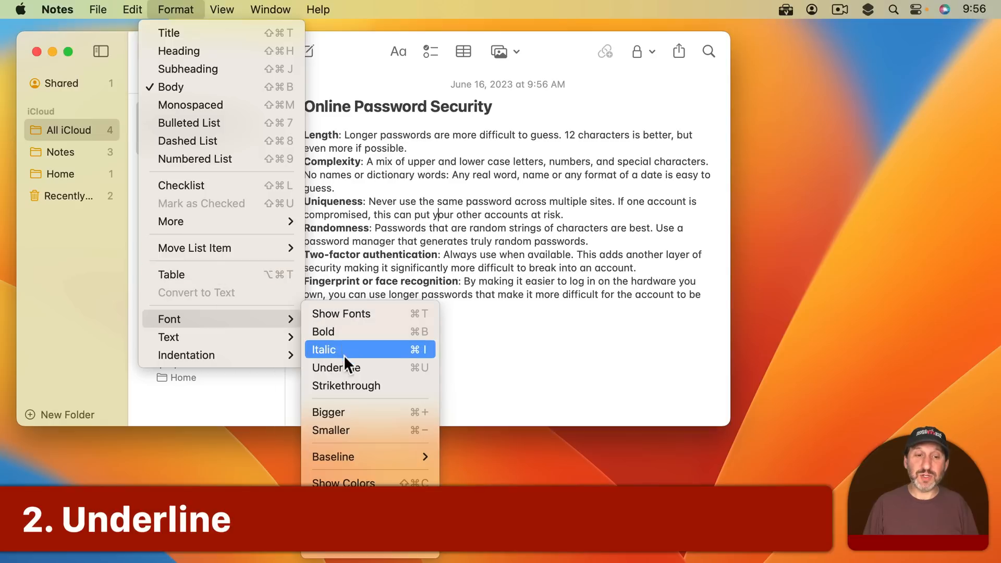
click(336, 367)
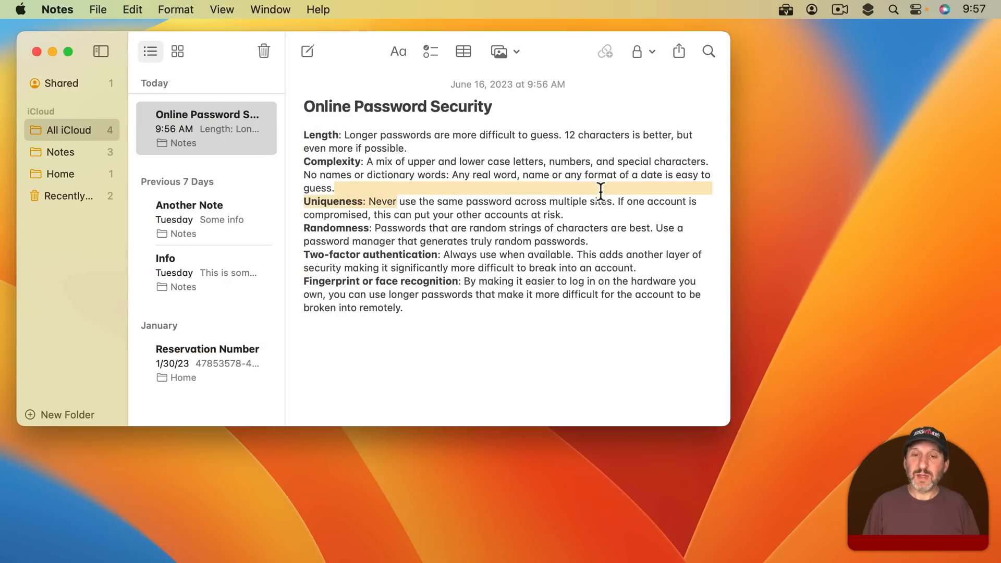
key(cmd+u)
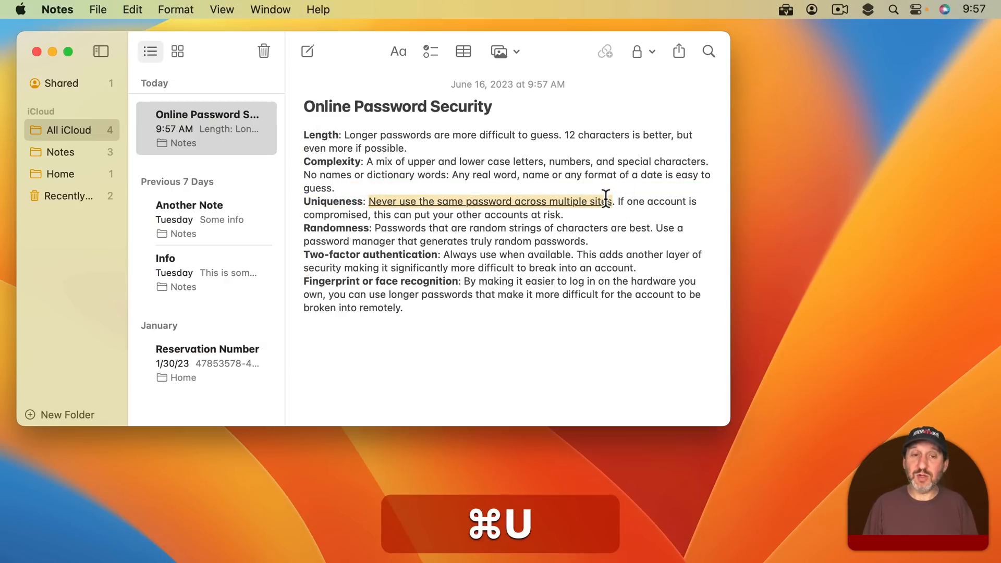
key(cmd+u)
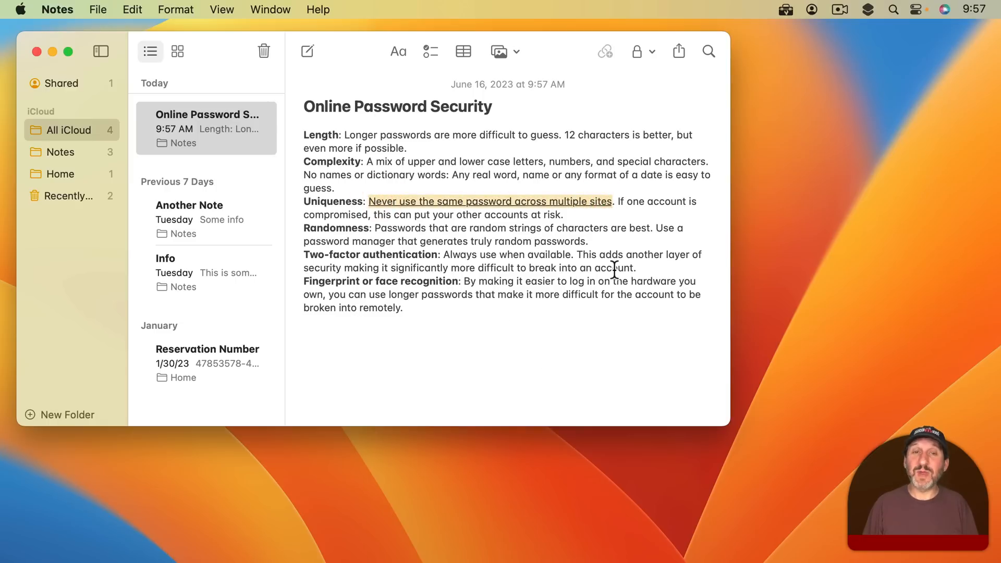
key(cmd+u)
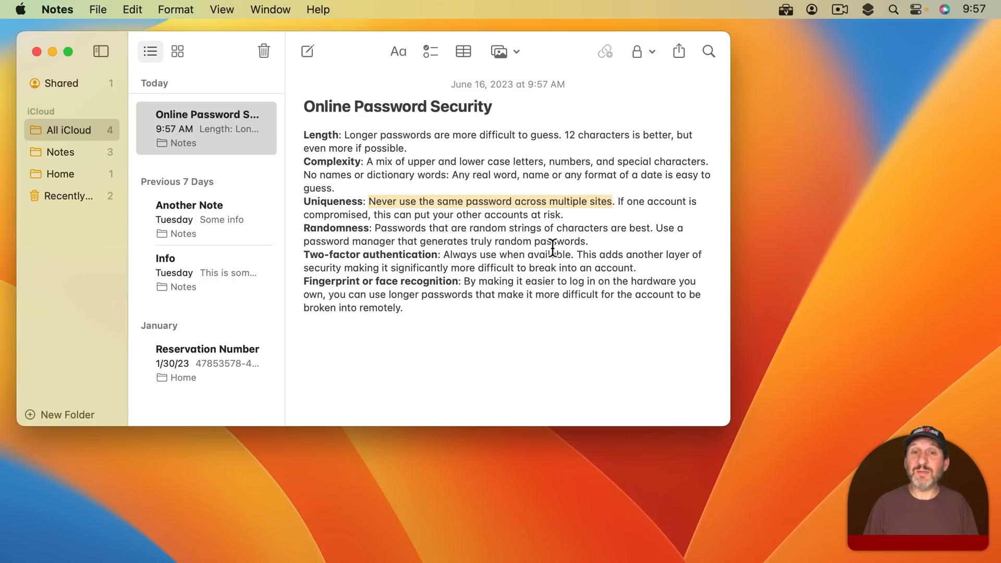
key(cmd+i)
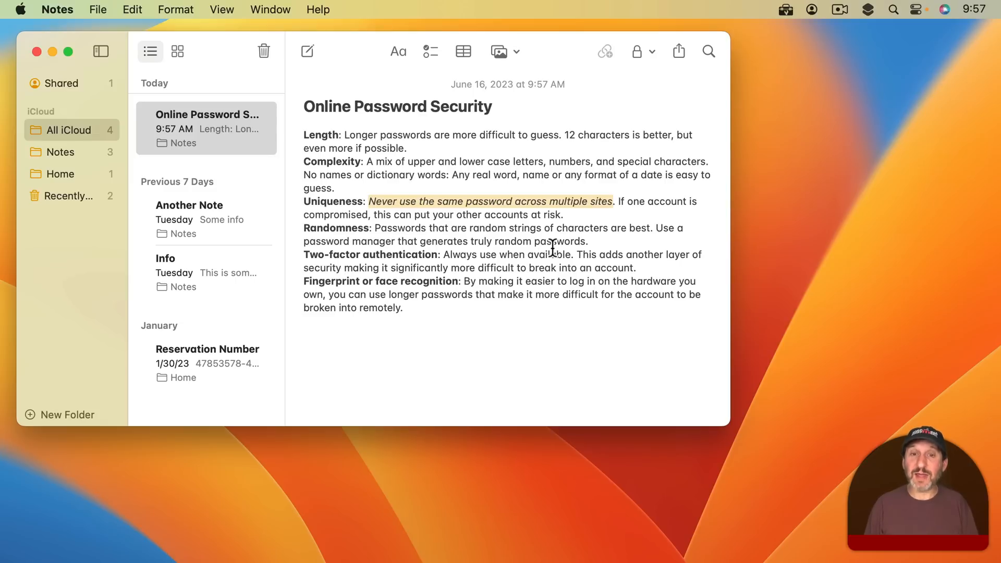
key(cmd+u)
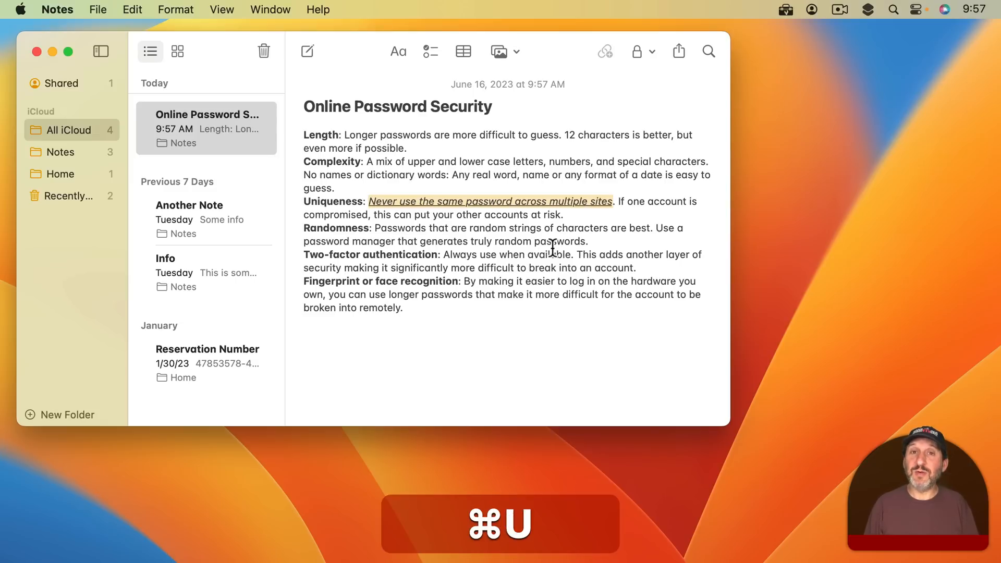
key(cmd+b)
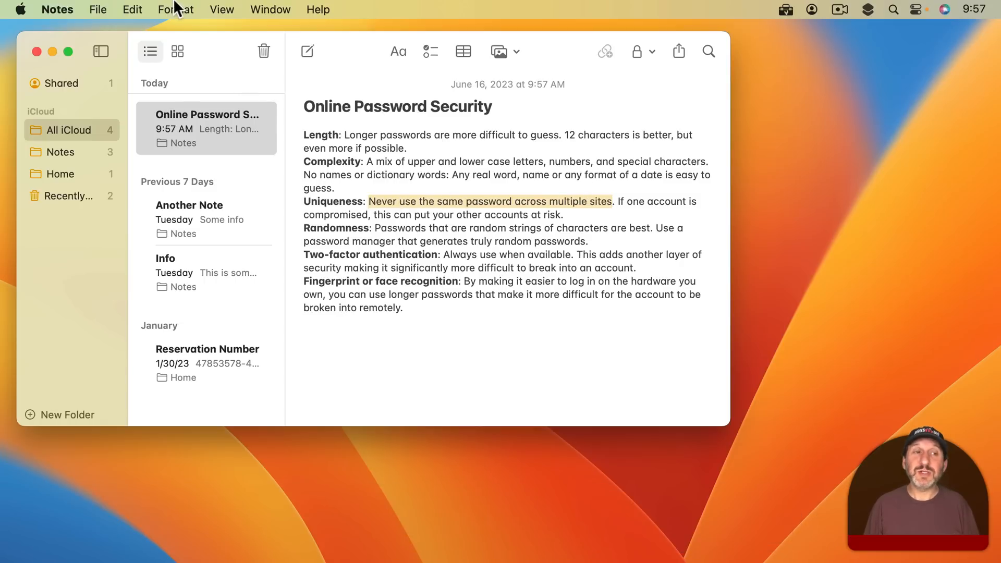
click(175, 8)
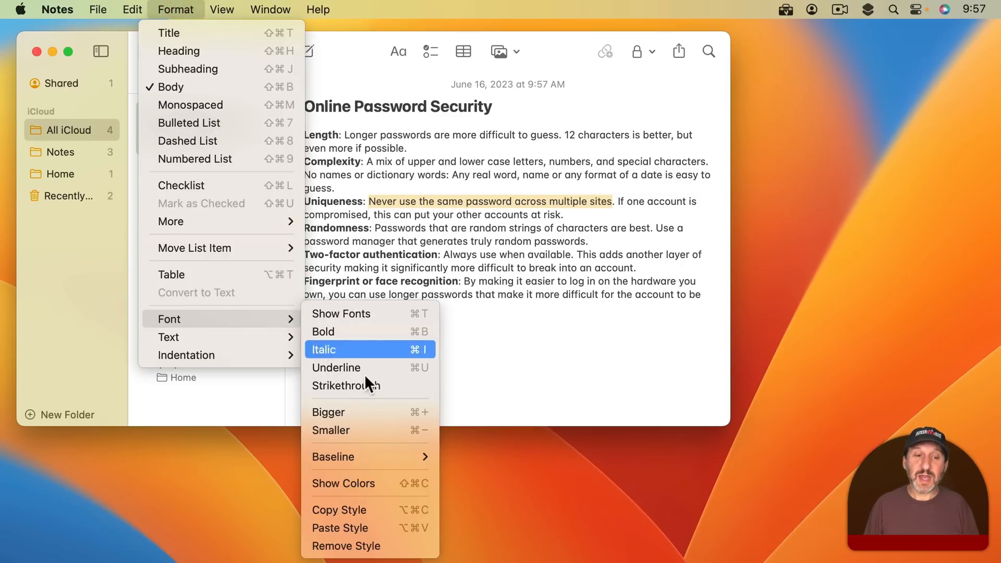
mouse_move(361, 437)
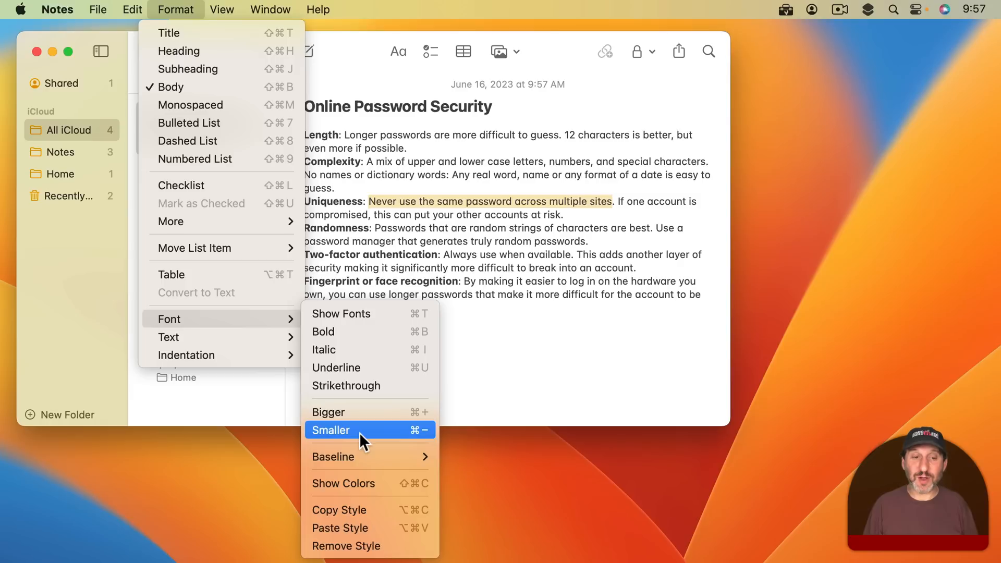
mouse_move(369, 412)
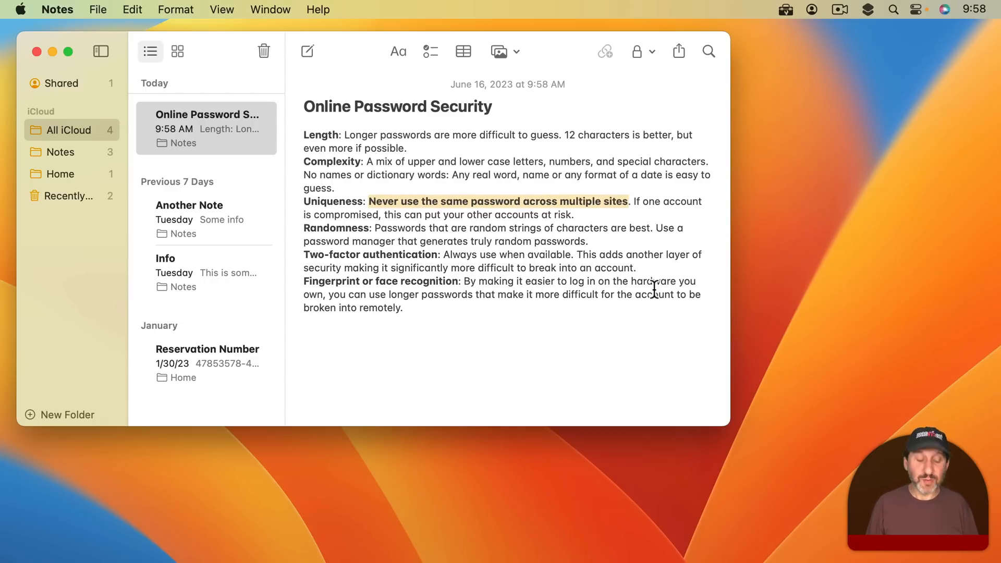
key(cmd+b)
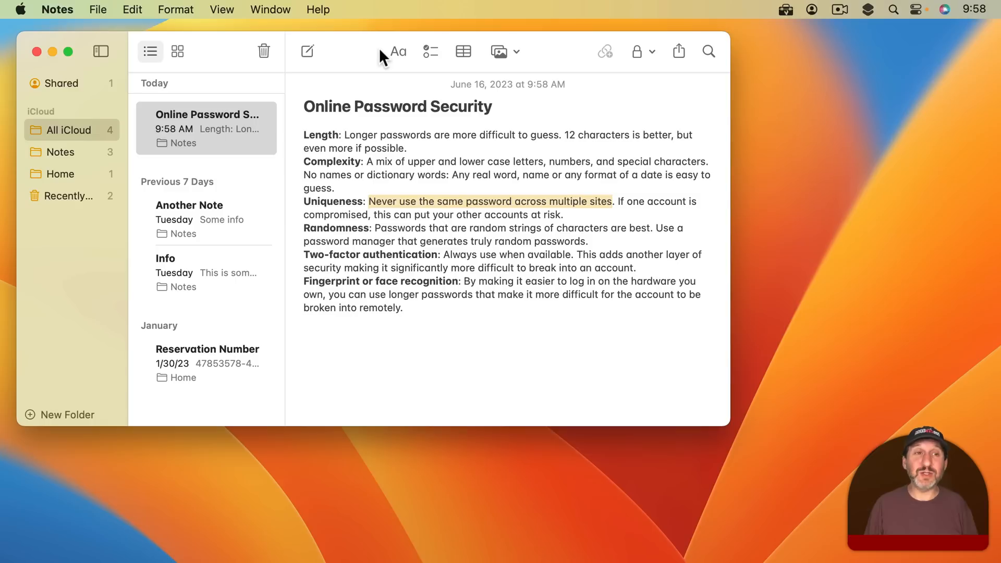
Show the Colors window, browsing named colours and returning to the colour wheel.
click(170, 9)
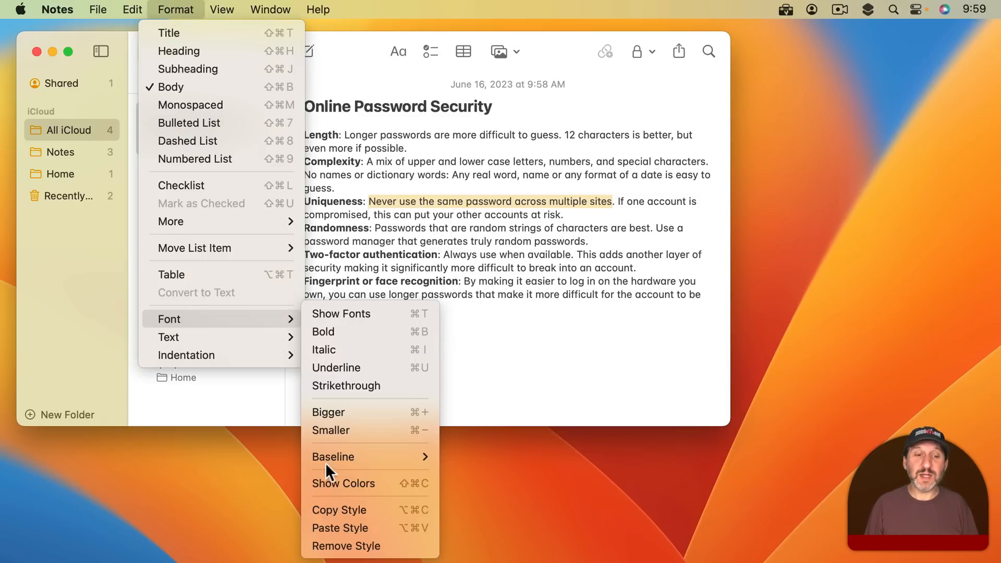
mouse_move(344, 483)
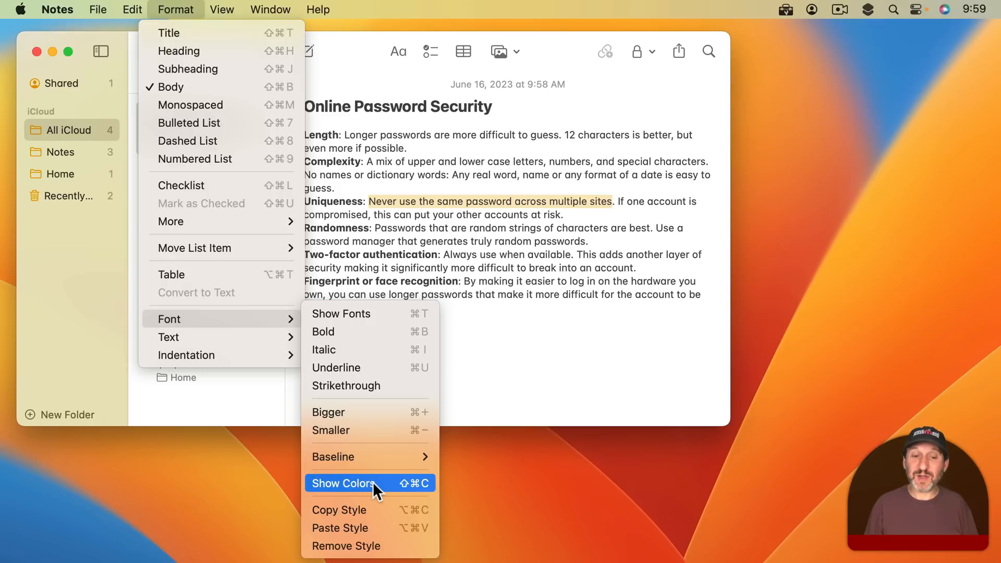
click(344, 483)
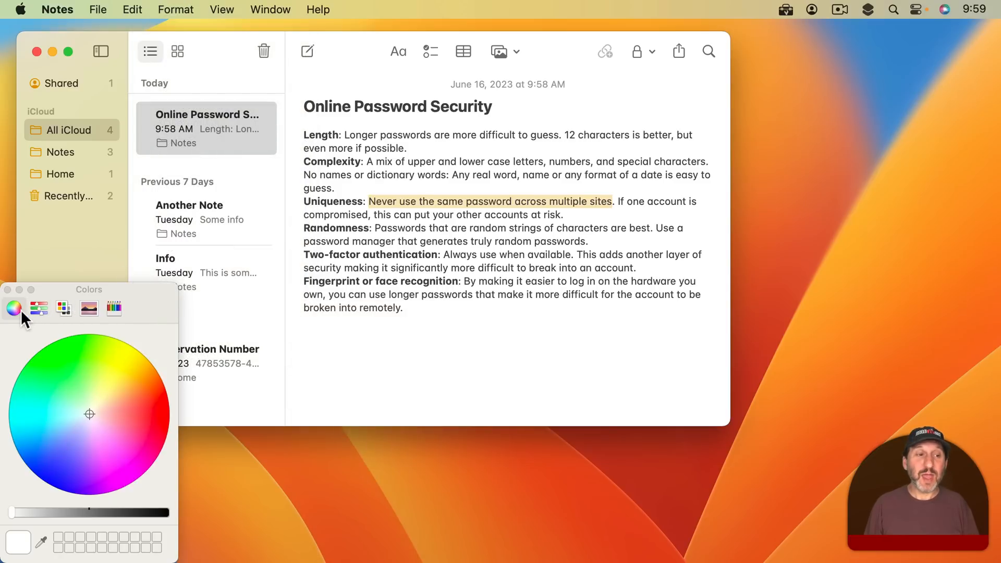
click(88, 308)
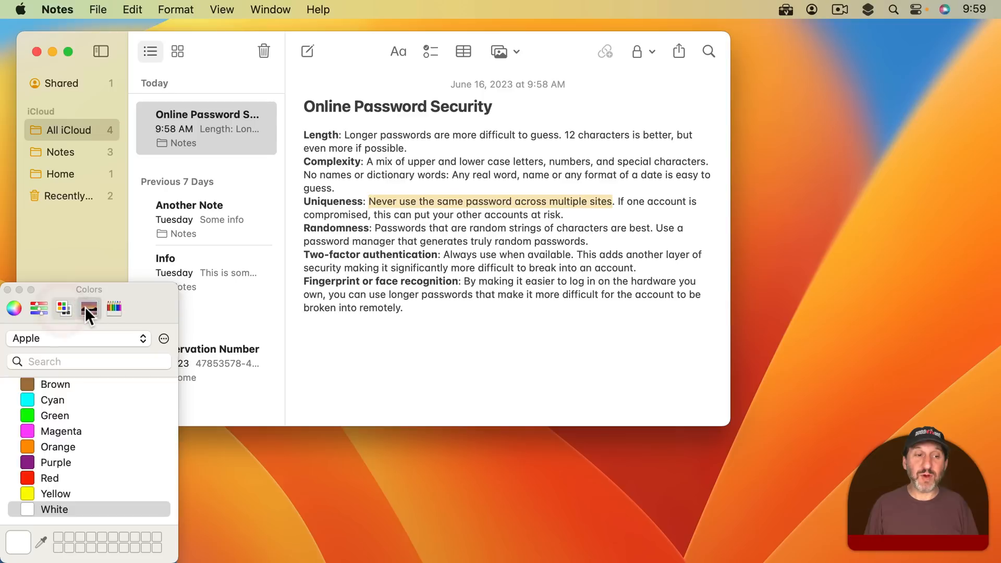
click(14, 308)
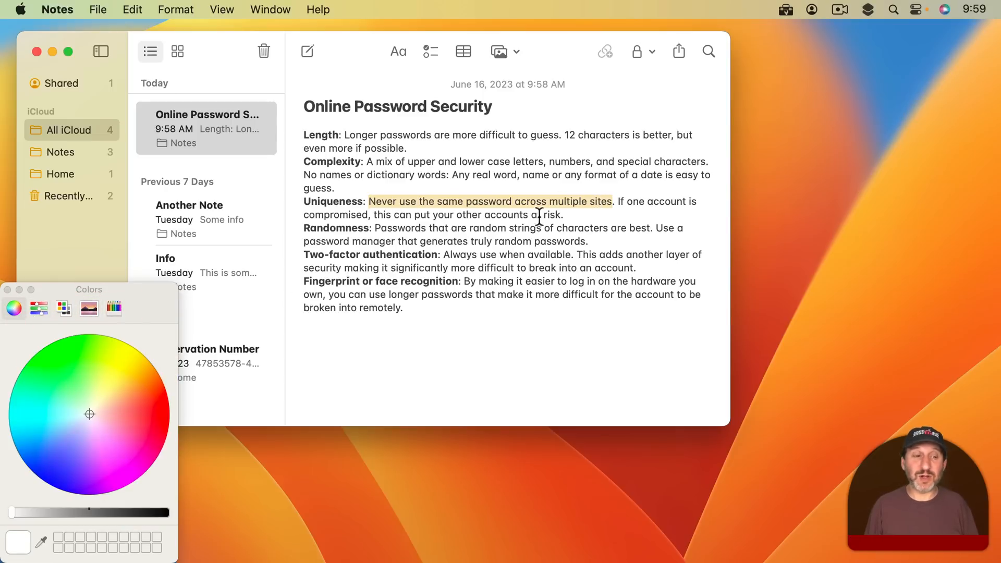
mouse_move(115, 308)
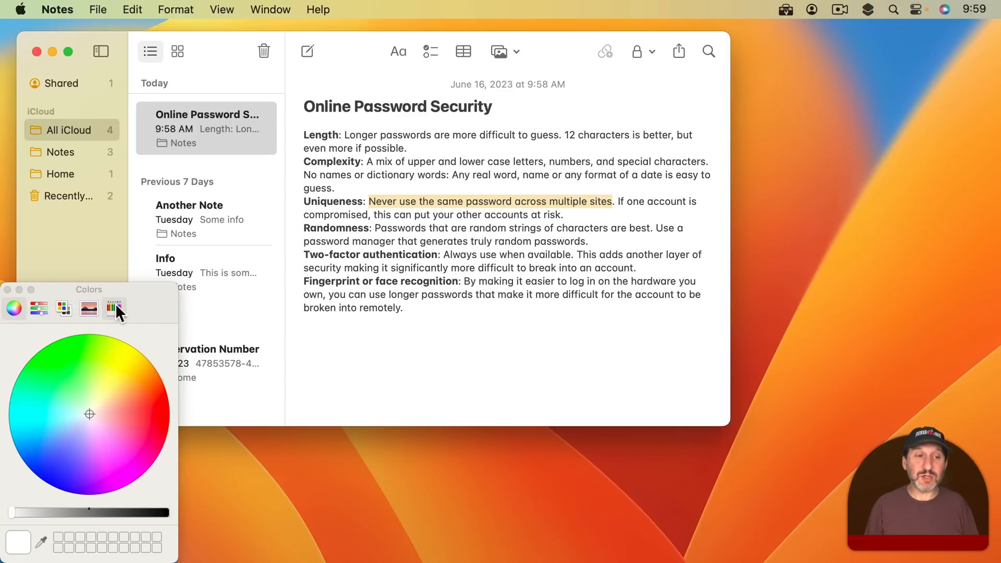
Switch the Colors window to the Pencils palette and try colours on the phrase.
click(114, 308)
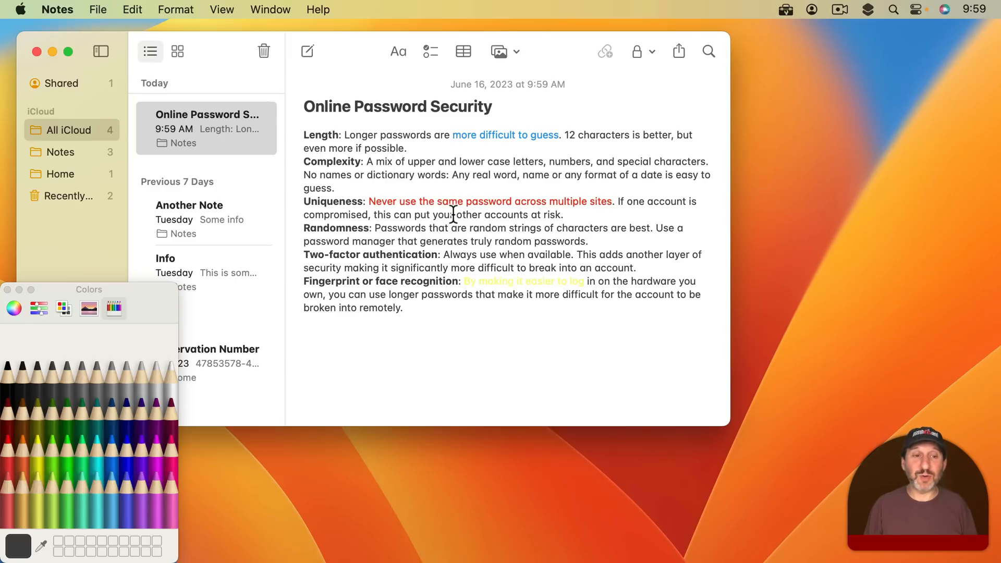
key(cmd+b)
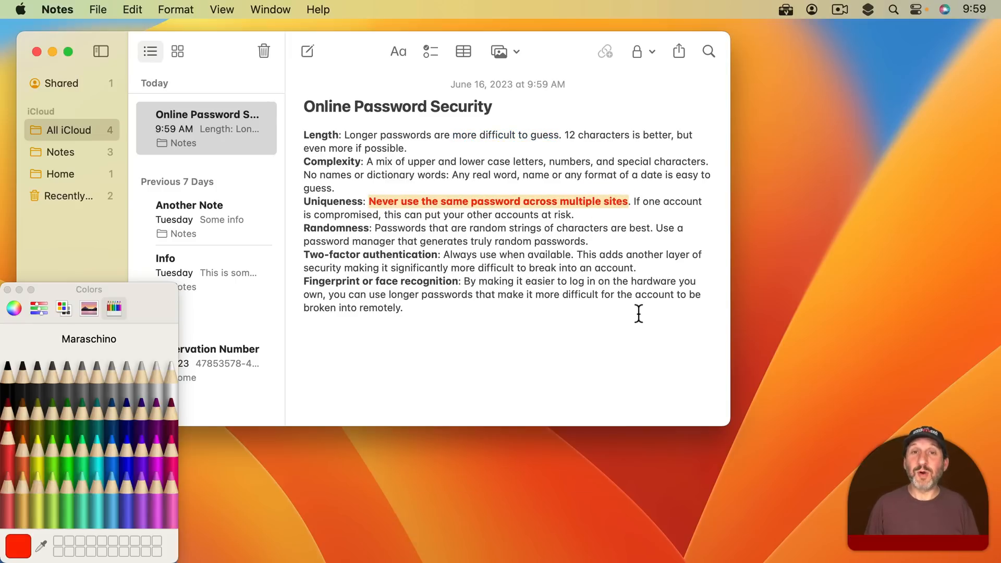
click(144, 489)
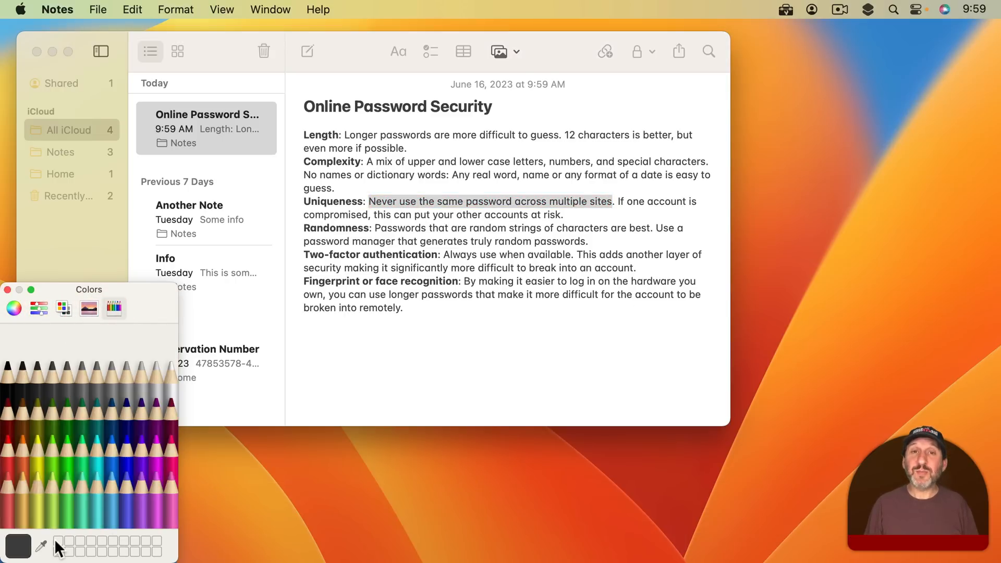
mouse_move(374, 344)
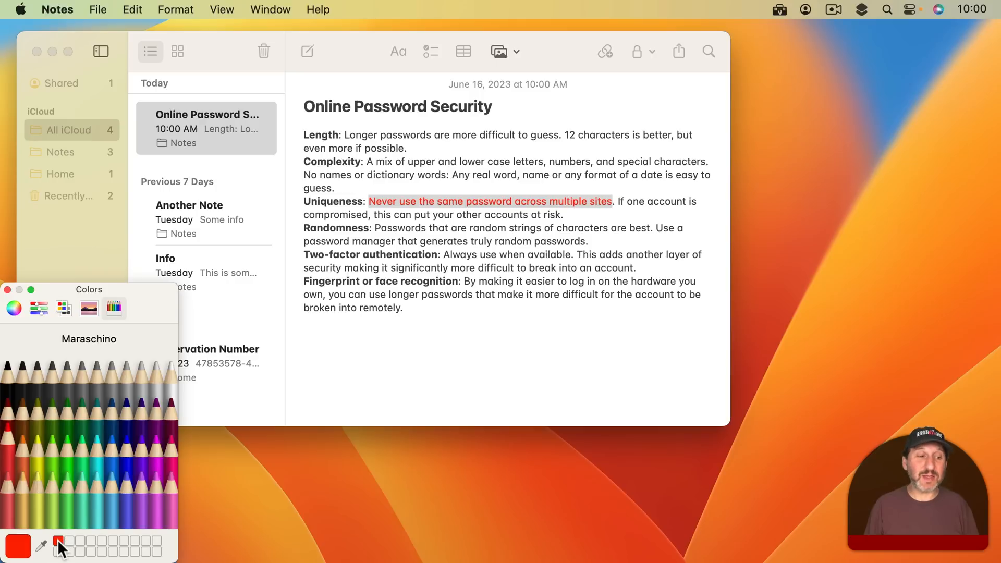
Save red and blue as custom swatches and try a pencil colour on the Two-factor tip.
click(113, 421)
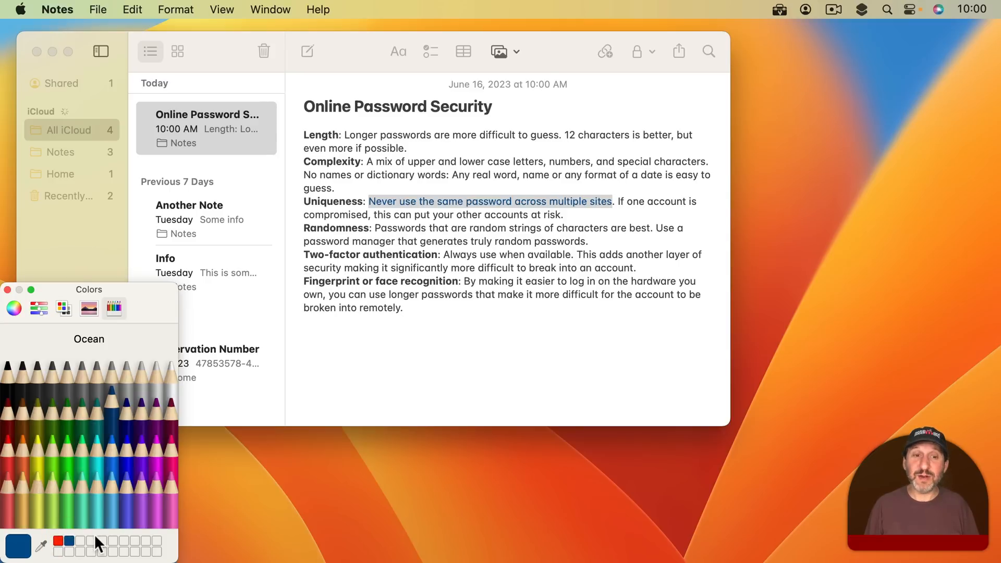
click(60, 546)
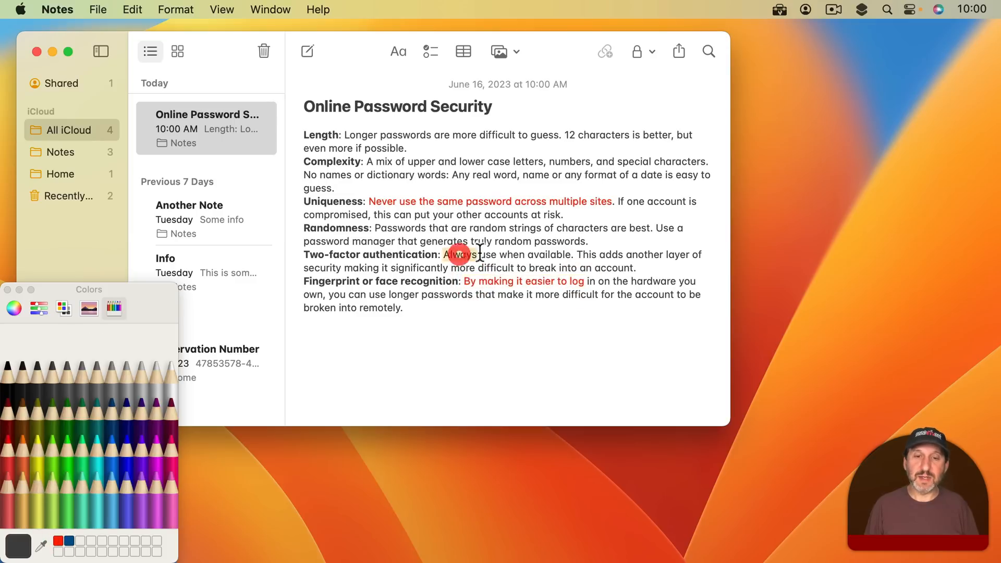
click(68, 543)
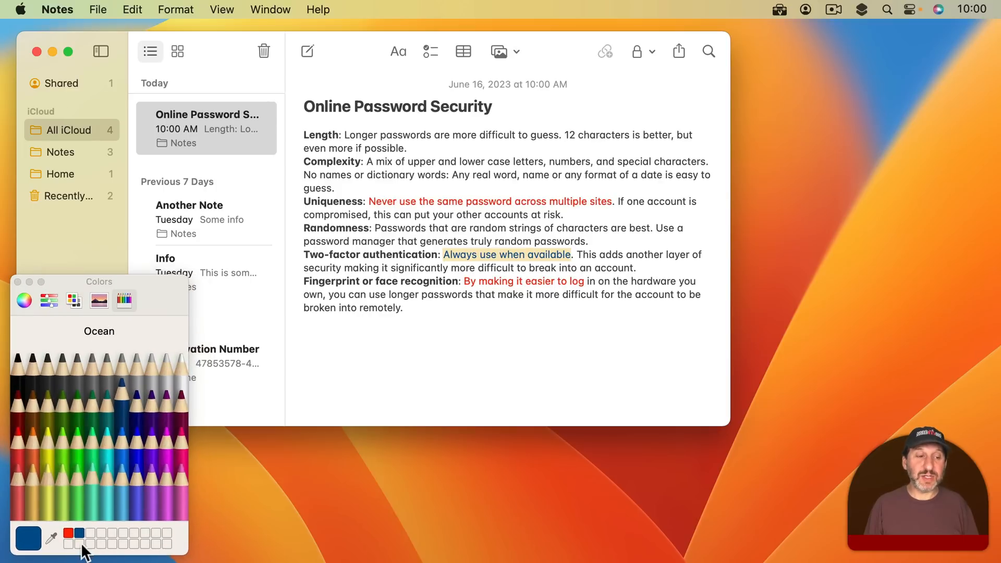
mouse_move(536, 240)
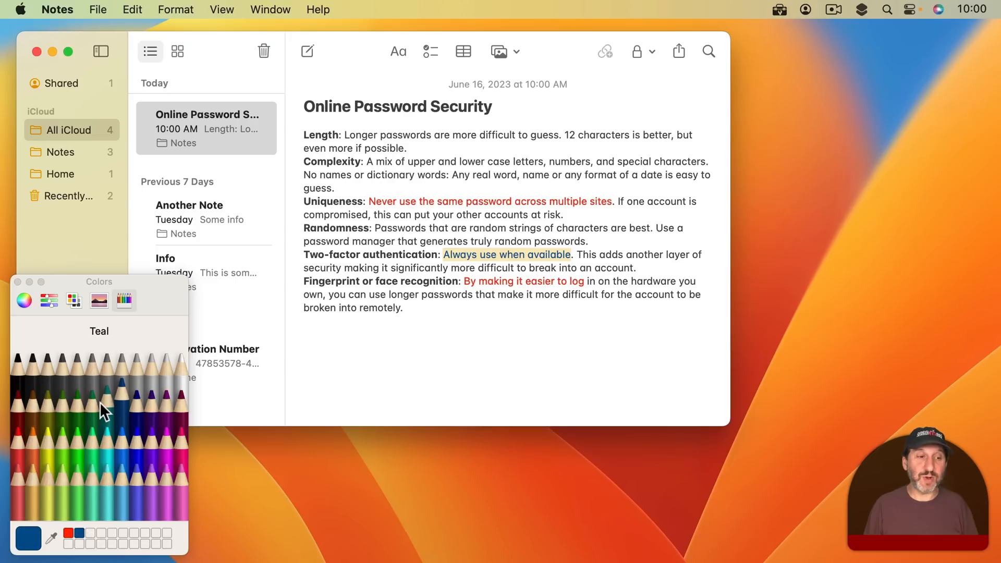
click(24, 300)
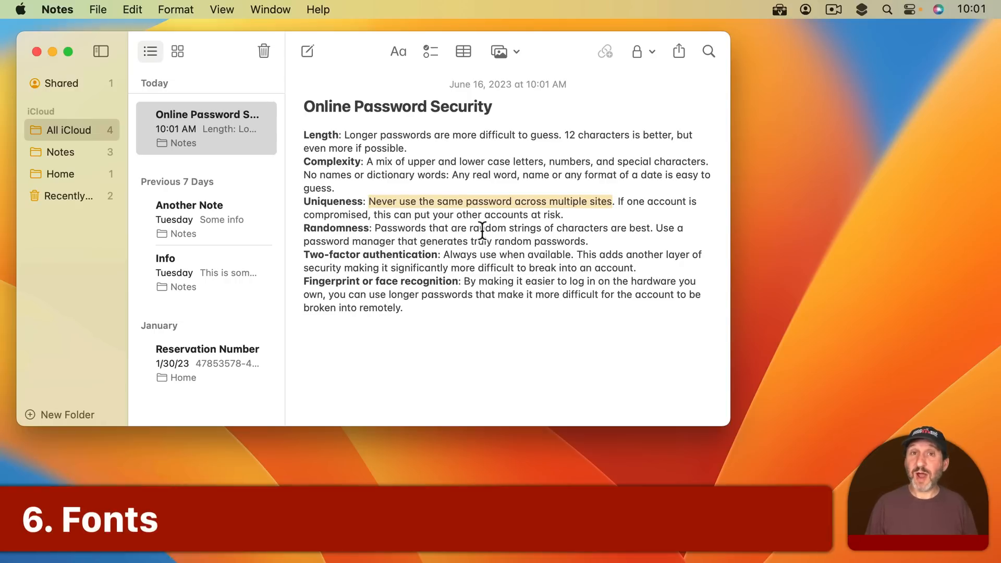
mouse_move(386, 208)
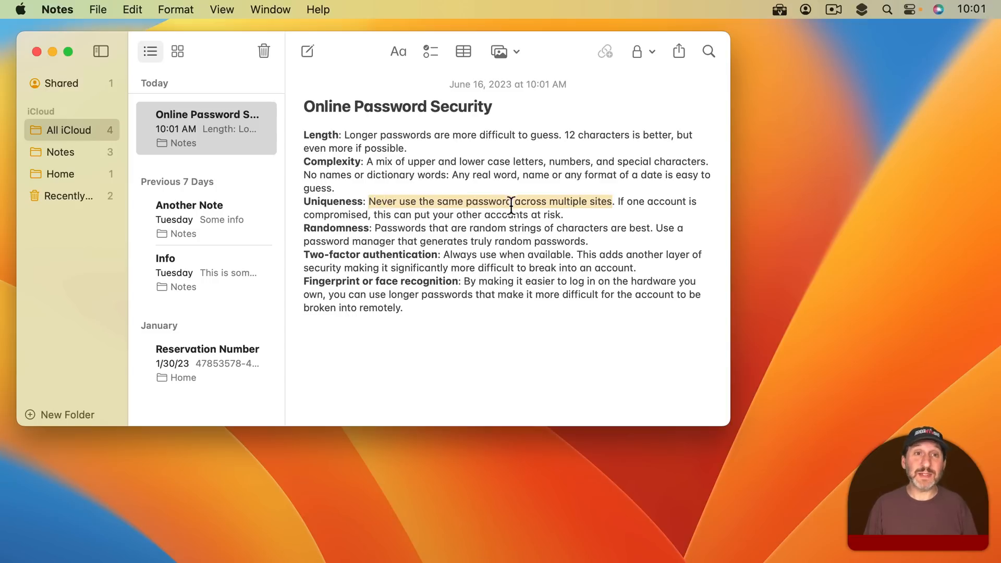
Open the Fonts panel and set the Uniqueness phrase in Apple Chancery at 14 pt.
click(176, 9)
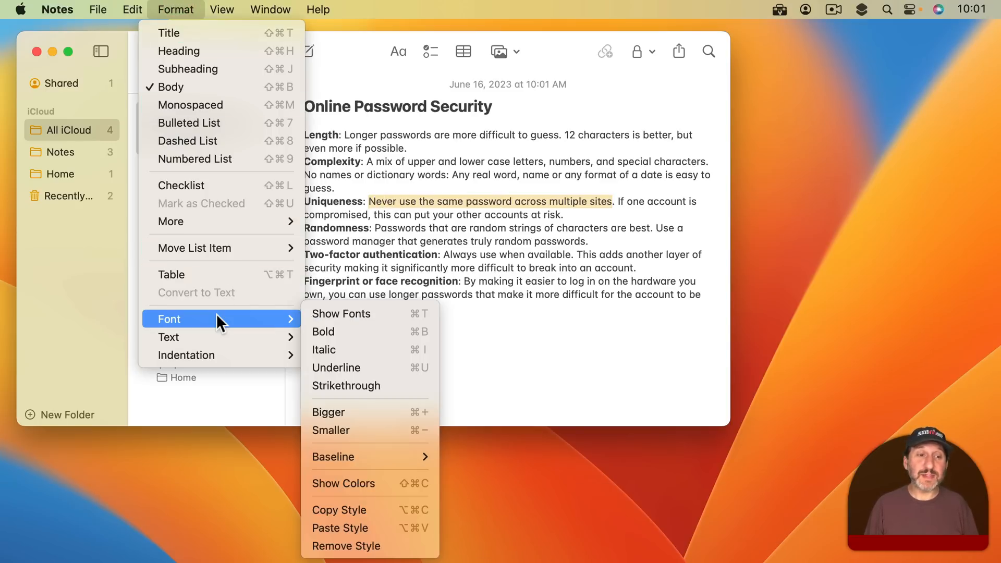
mouse_move(338, 313)
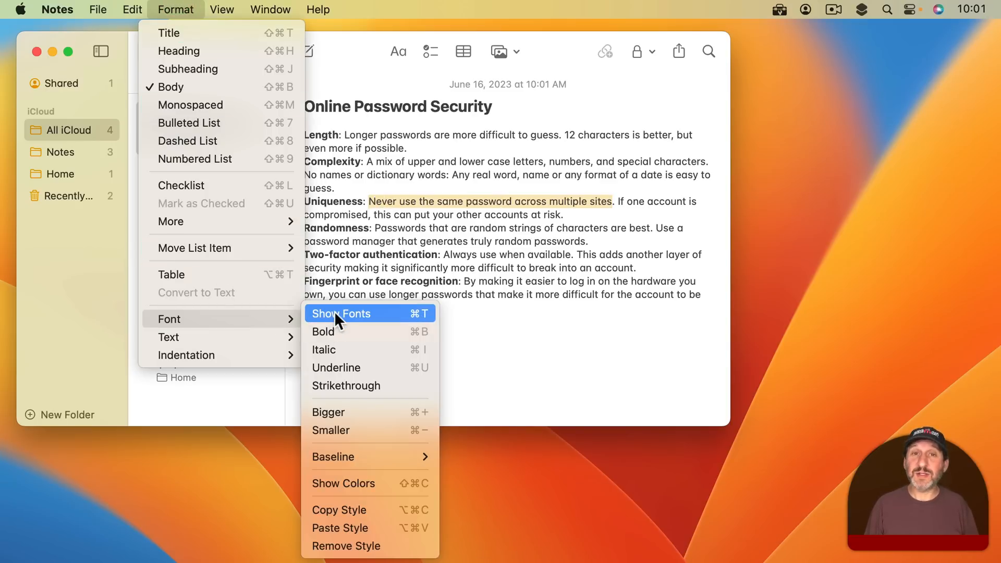
click(341, 313)
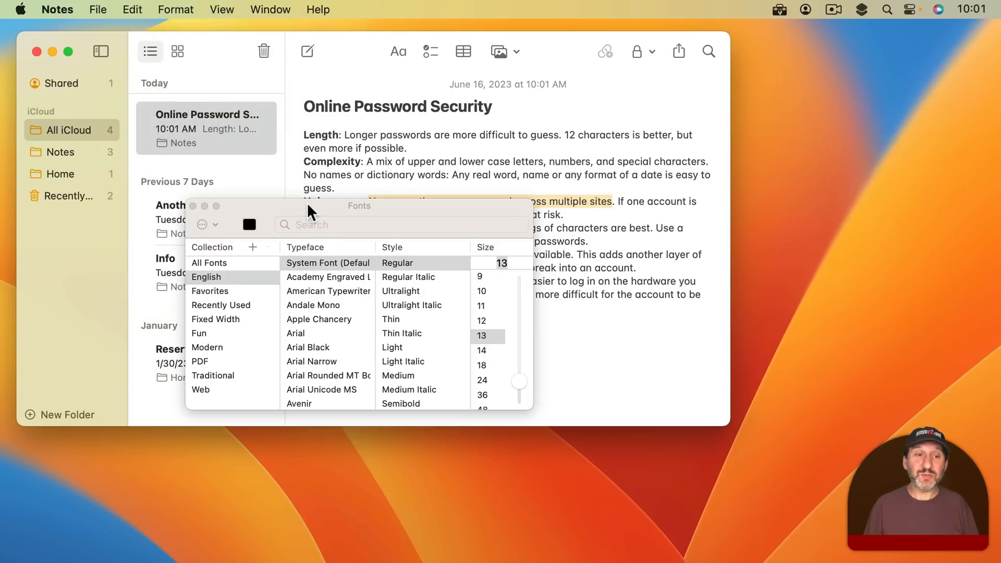
drag(310, 205, 137, 359)
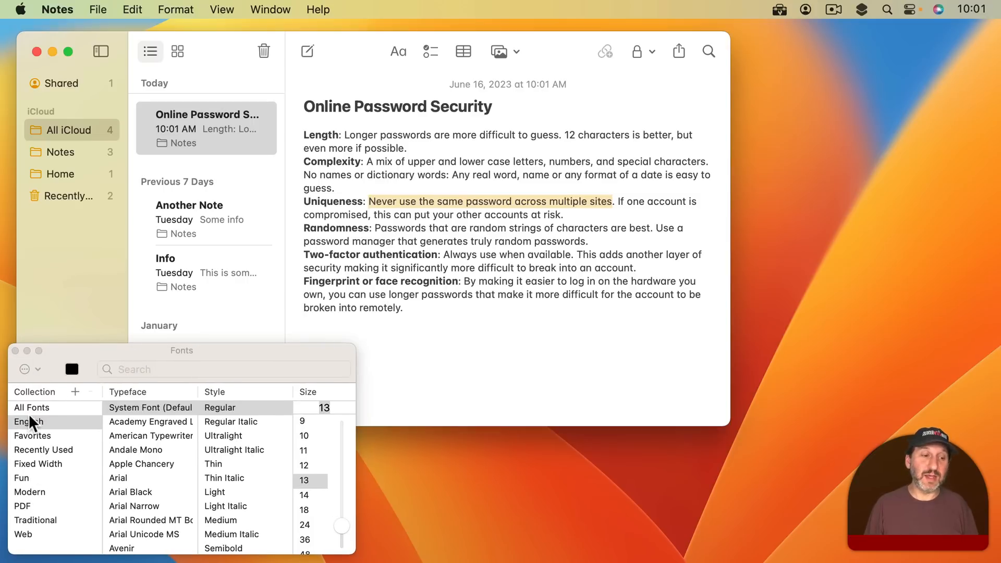
click(31, 407)
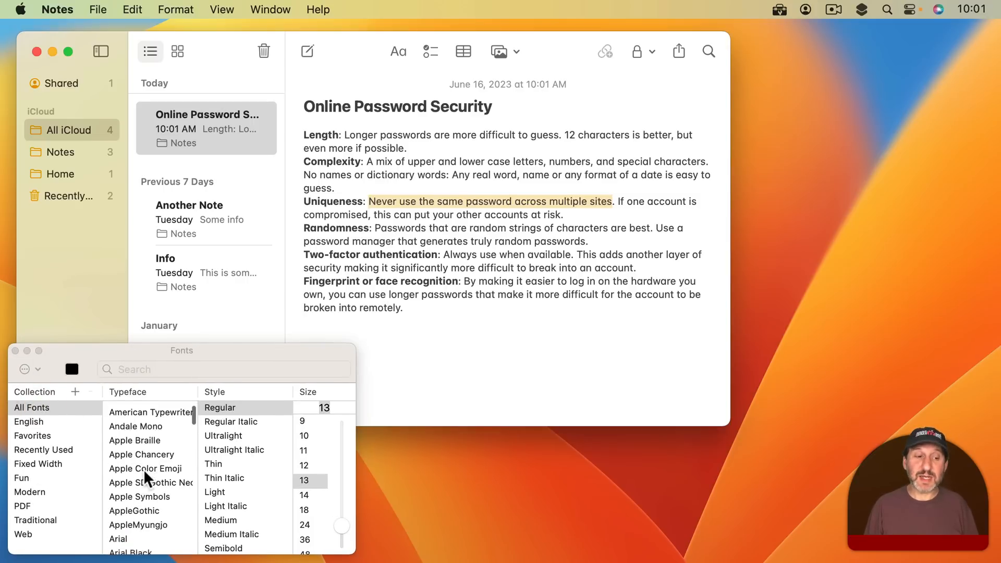
click(142, 436)
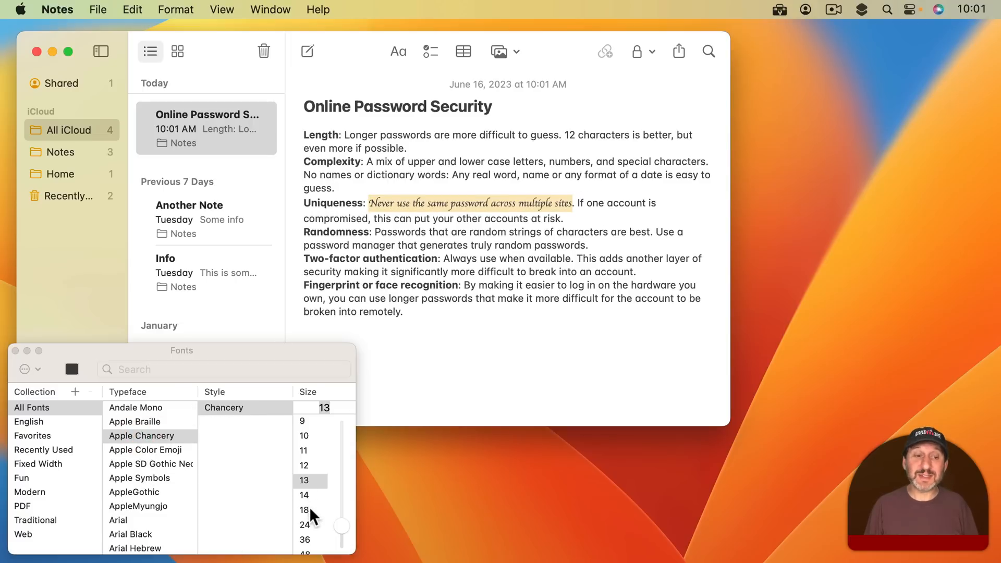
click(305, 509)
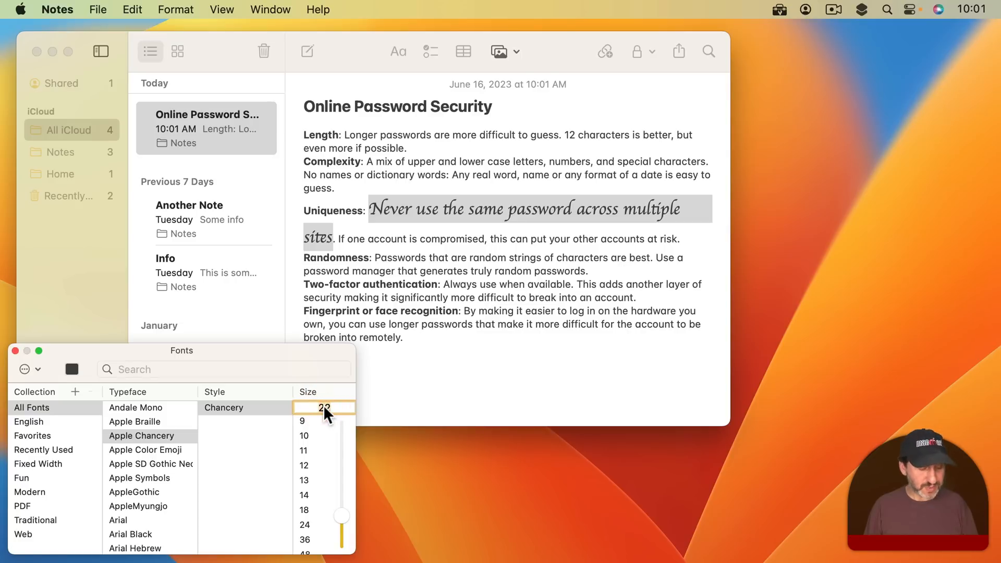
click(304, 494)
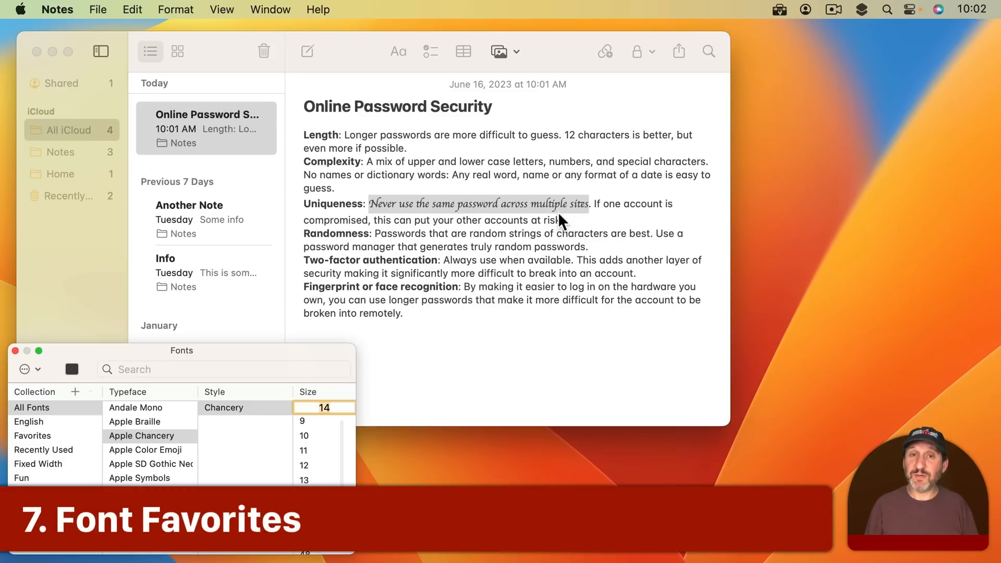
mouse_move(329, 437)
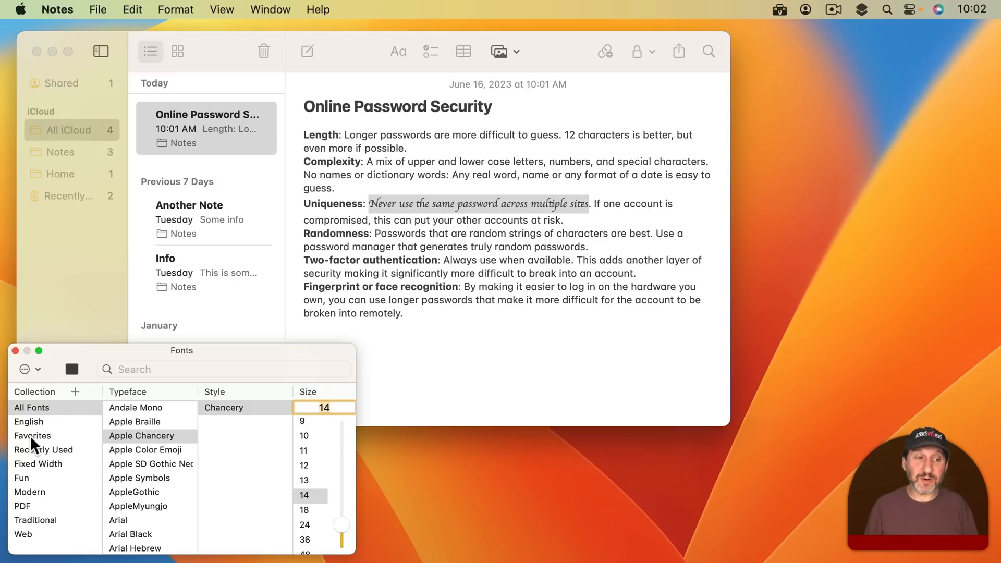
mouse_move(586, 214)
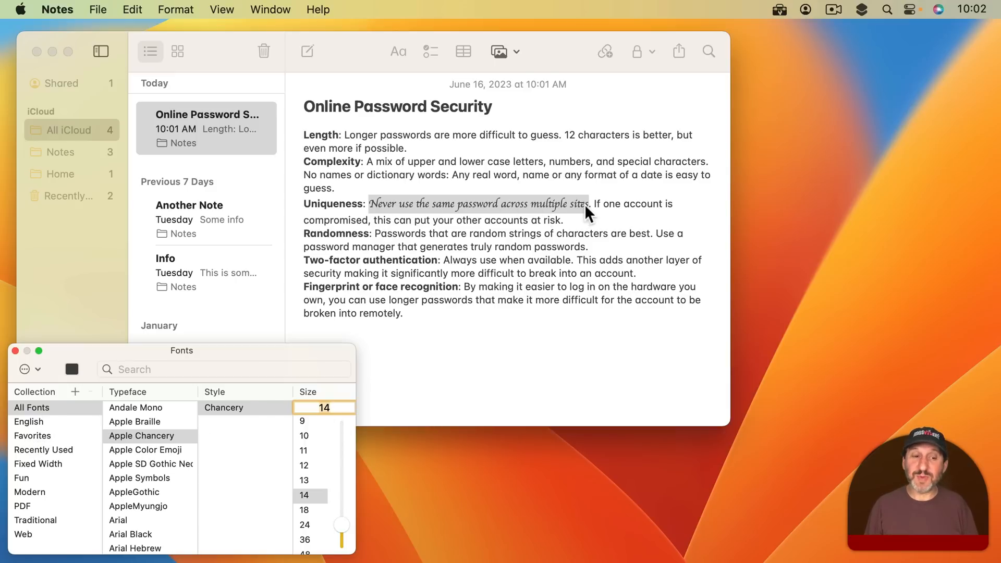
mouse_move(247, 453)
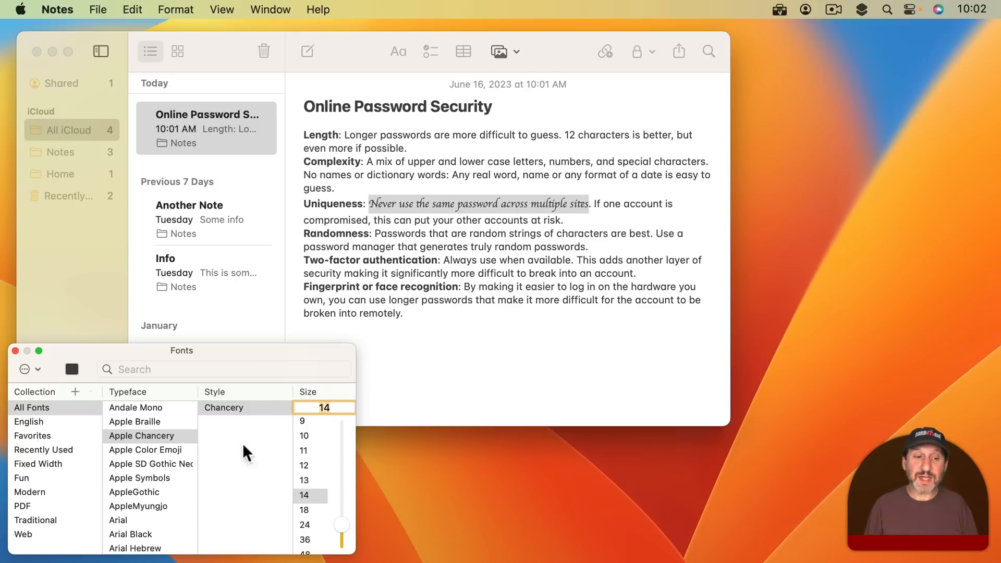
In the Fonts panel, set the phrase to Courier New, Bold, 18 pt.
scroll(down, 3)
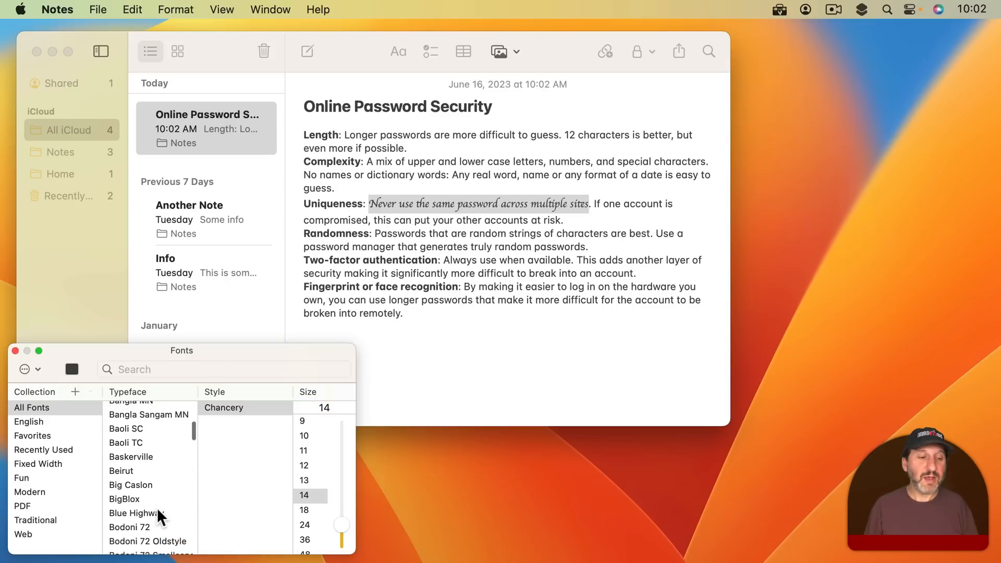
scroll(down, 3)
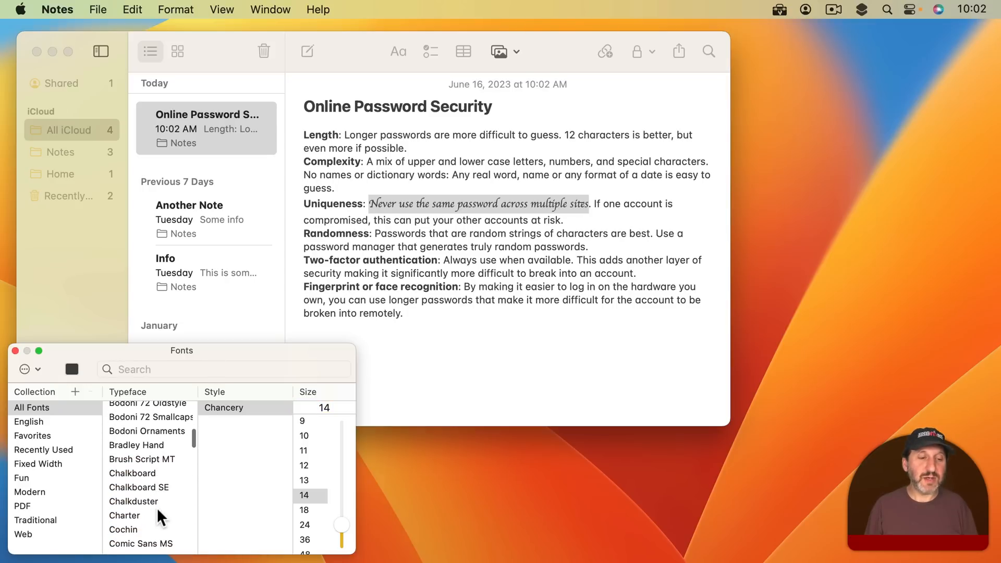
scroll(down, 3)
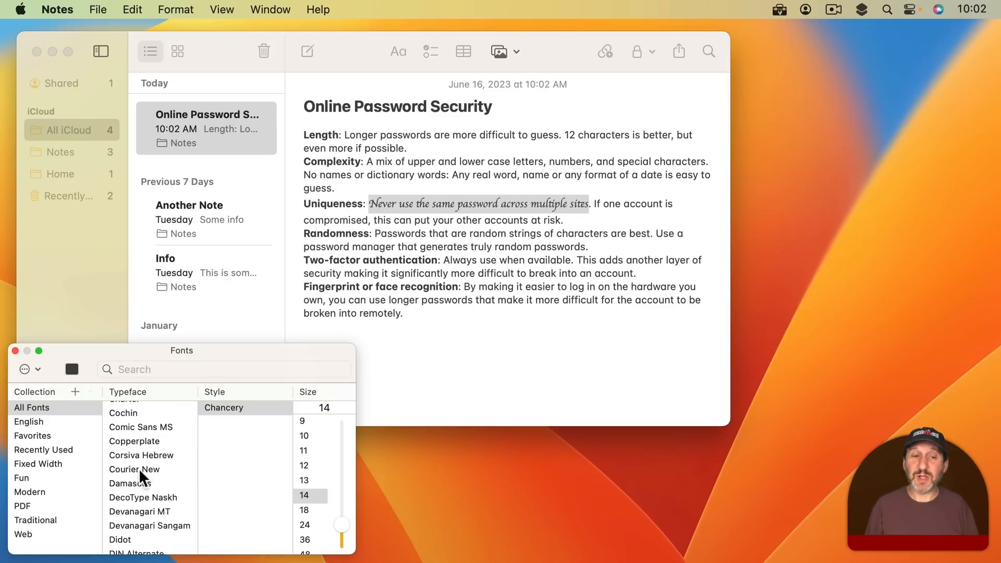
click(134, 469)
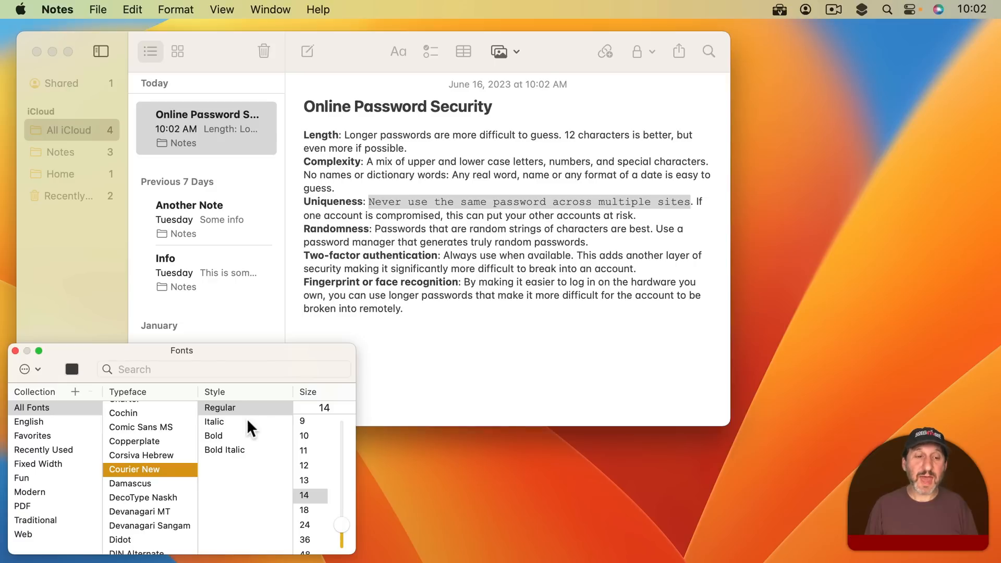
mouse_move(220, 444)
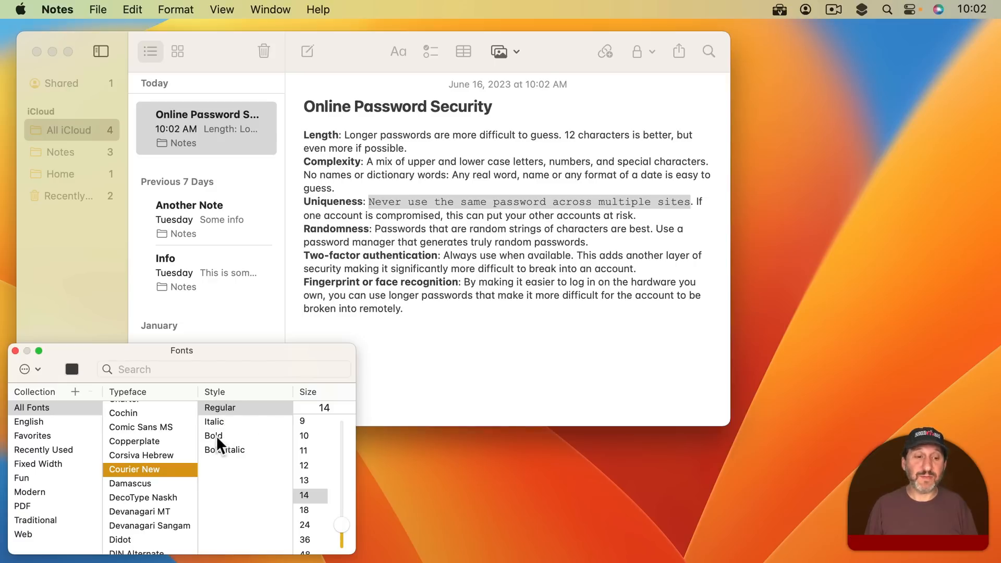
click(219, 435)
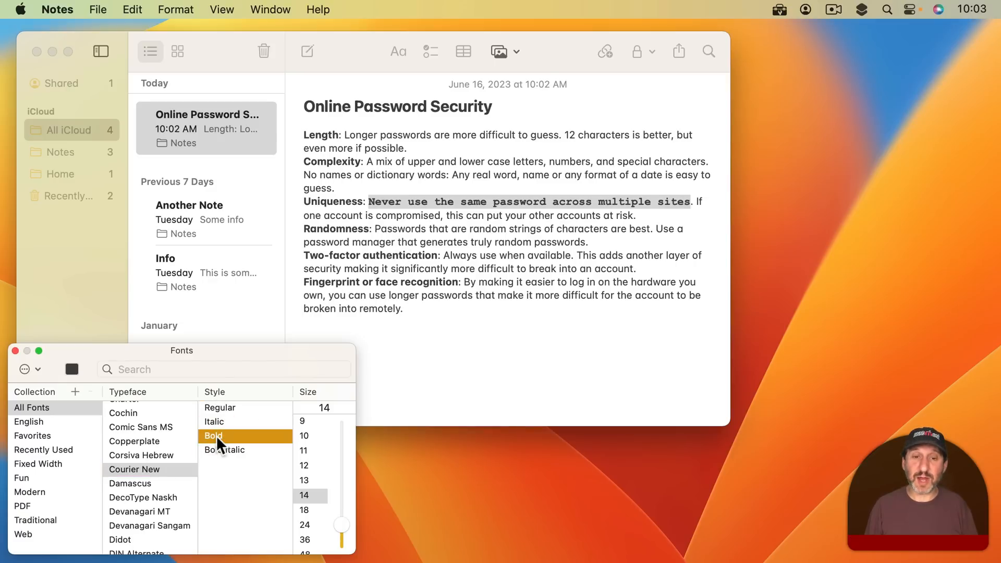
click(214, 435)
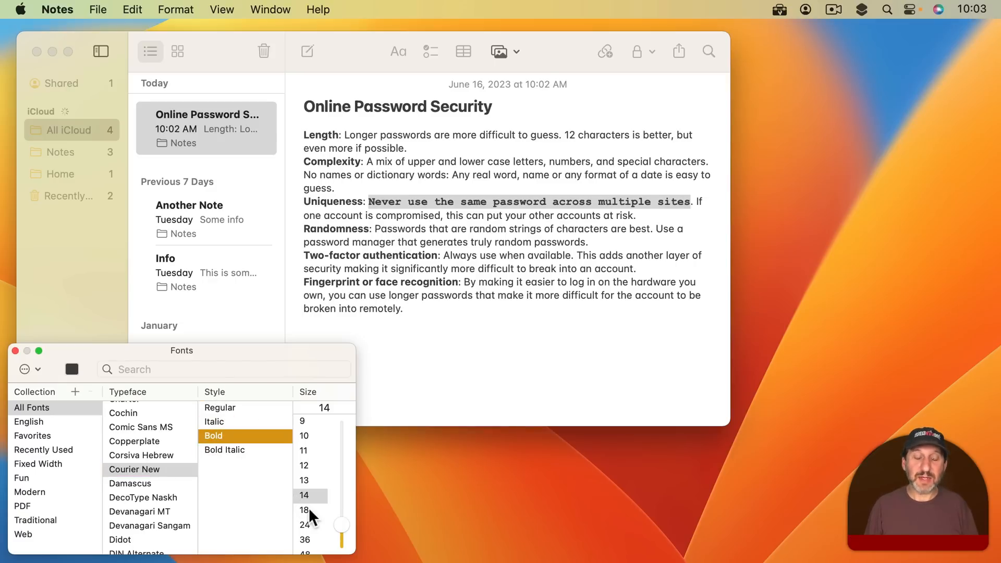
click(304, 510)
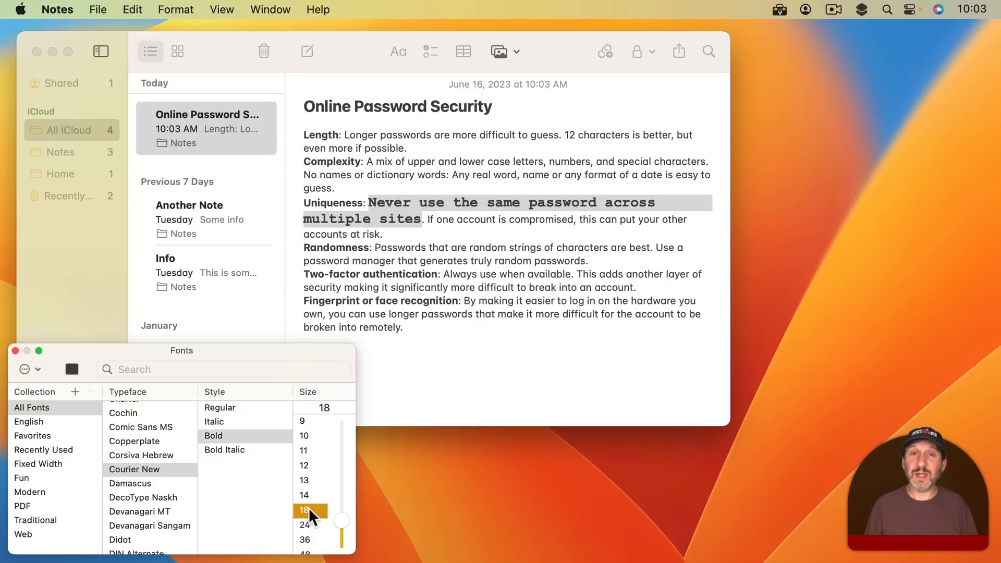
mouse_move(93, 405)
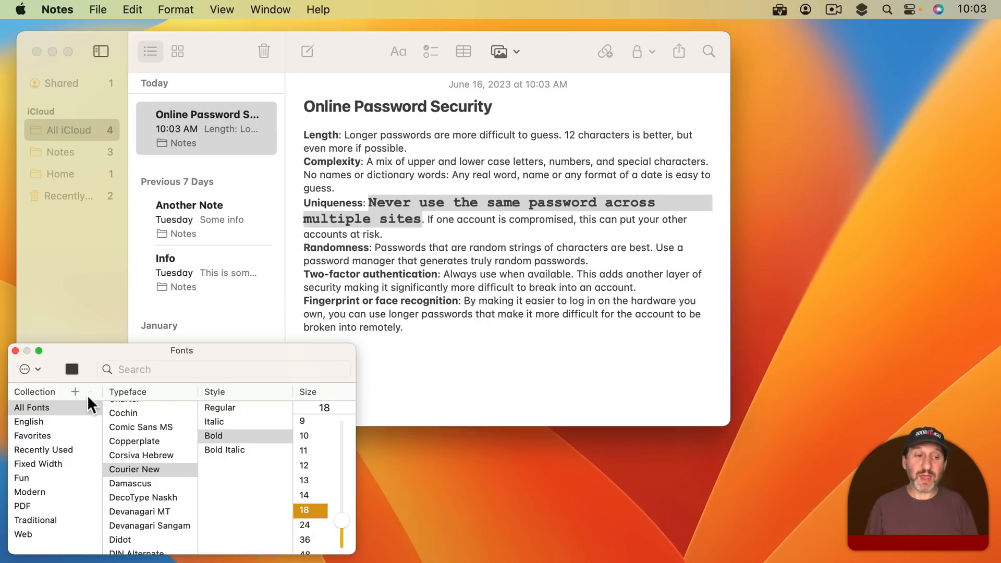
Save Courier New Bold 18 pt as a favorite and apply it to 'Always use when available'.
click(25, 369)
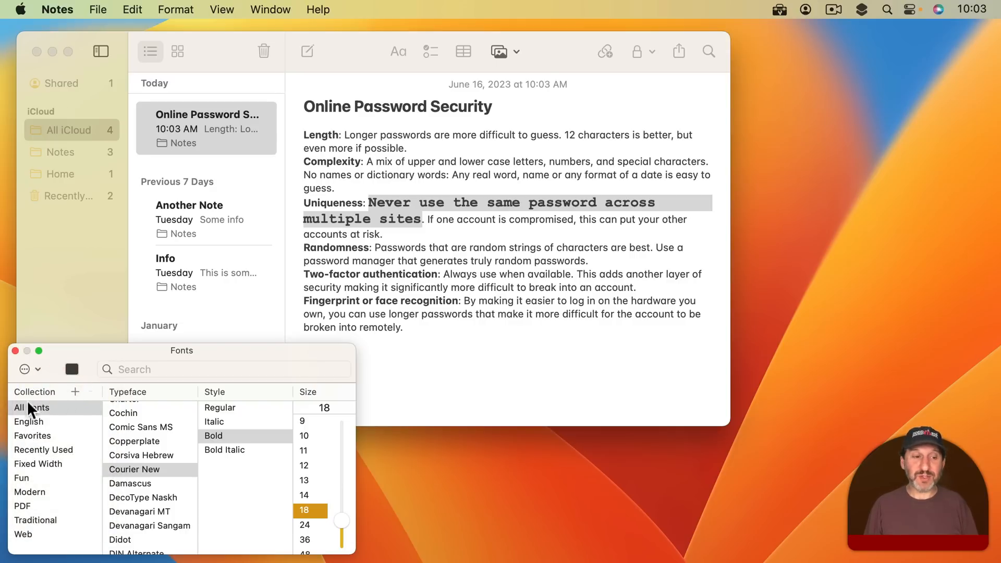
click(32, 435)
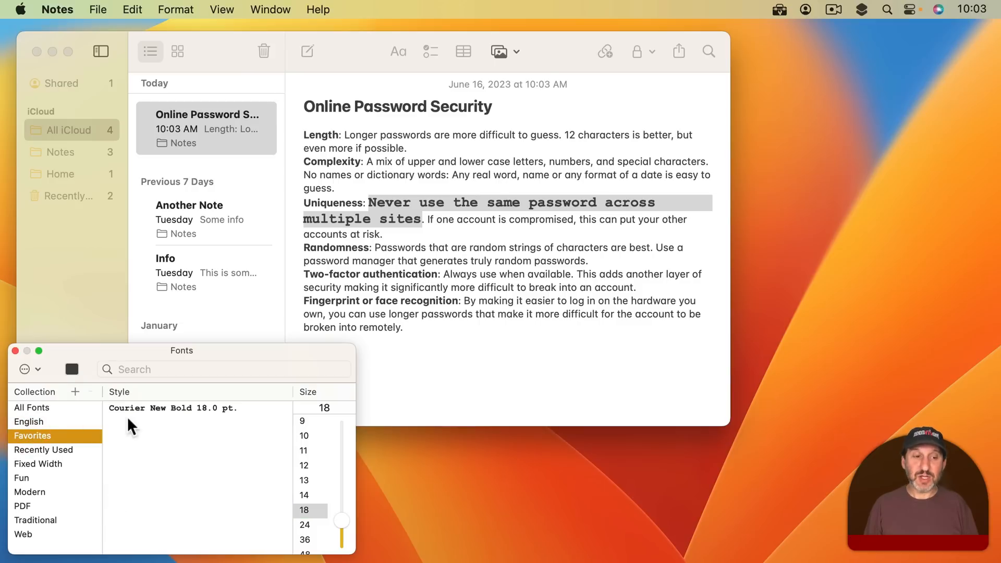
mouse_move(438, 308)
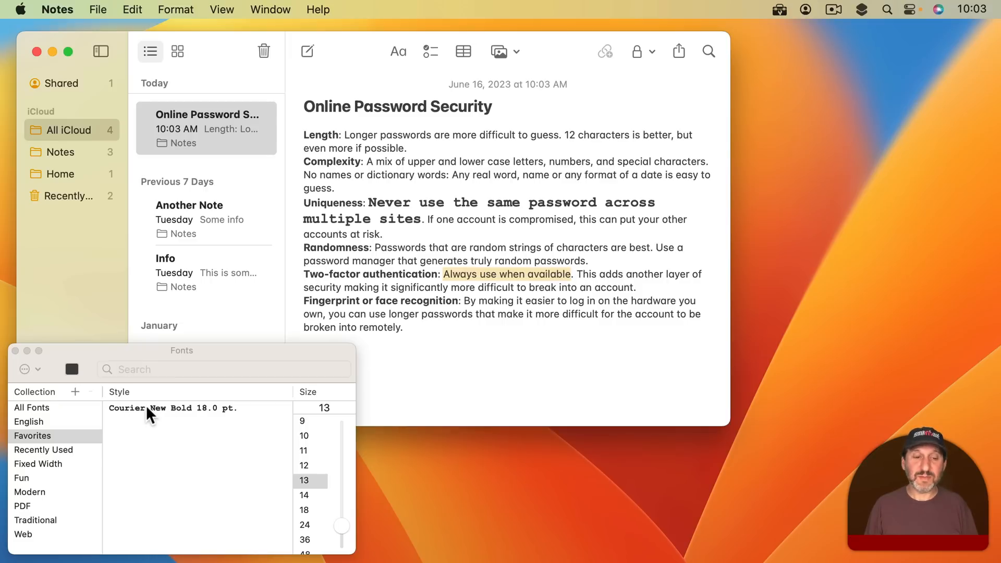
click(304, 510)
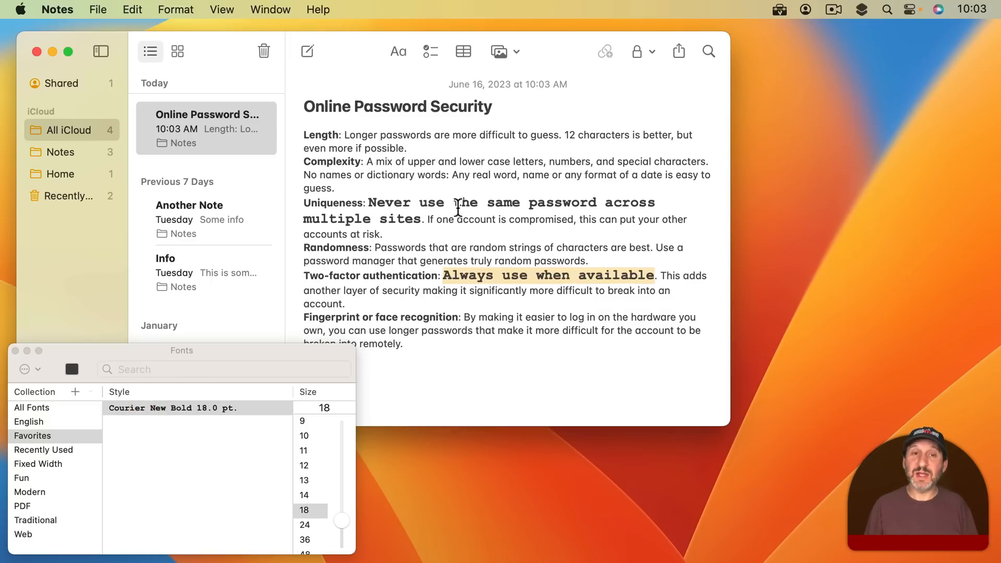
mouse_move(150, 421)
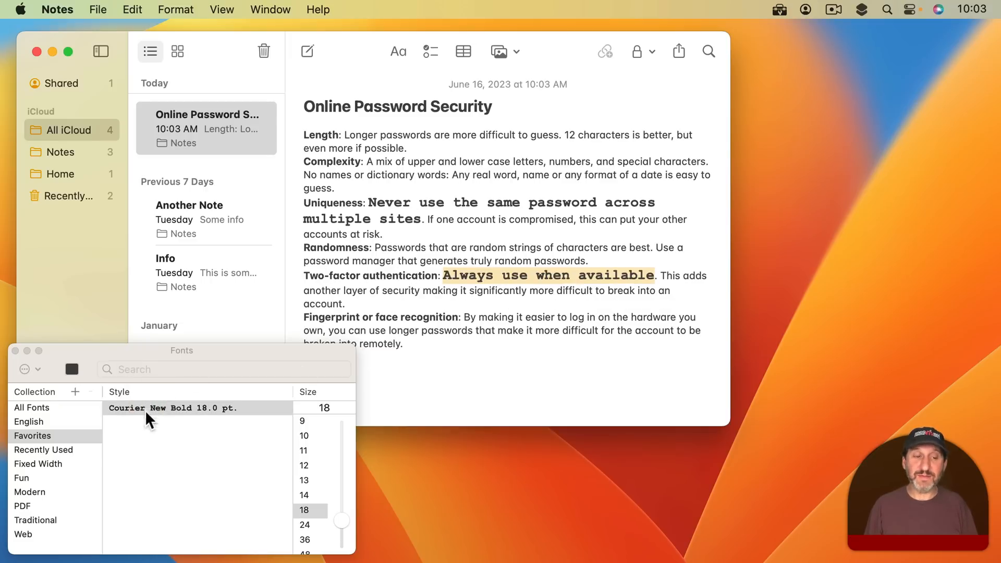
mouse_move(160, 482)
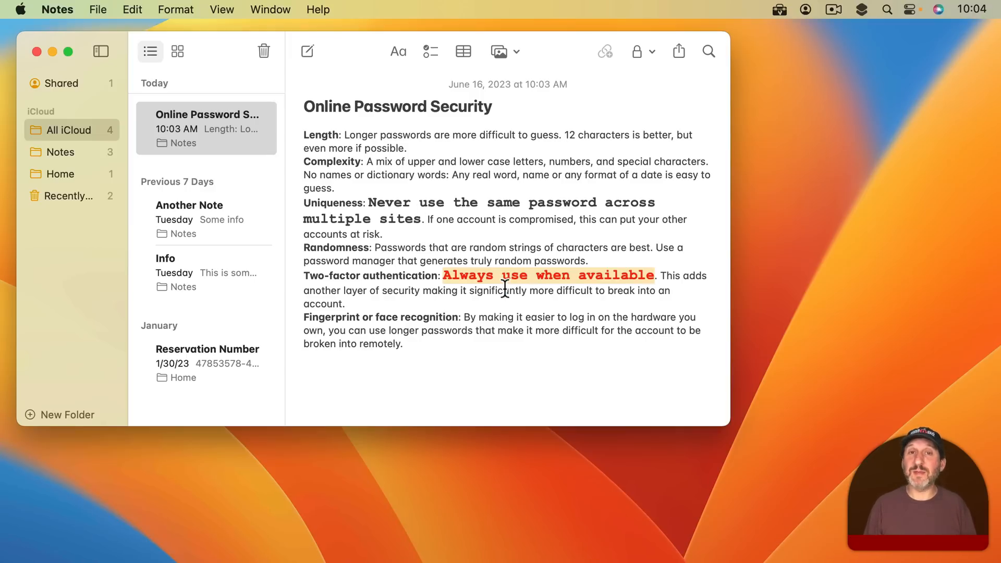
mouse_move(501, 242)
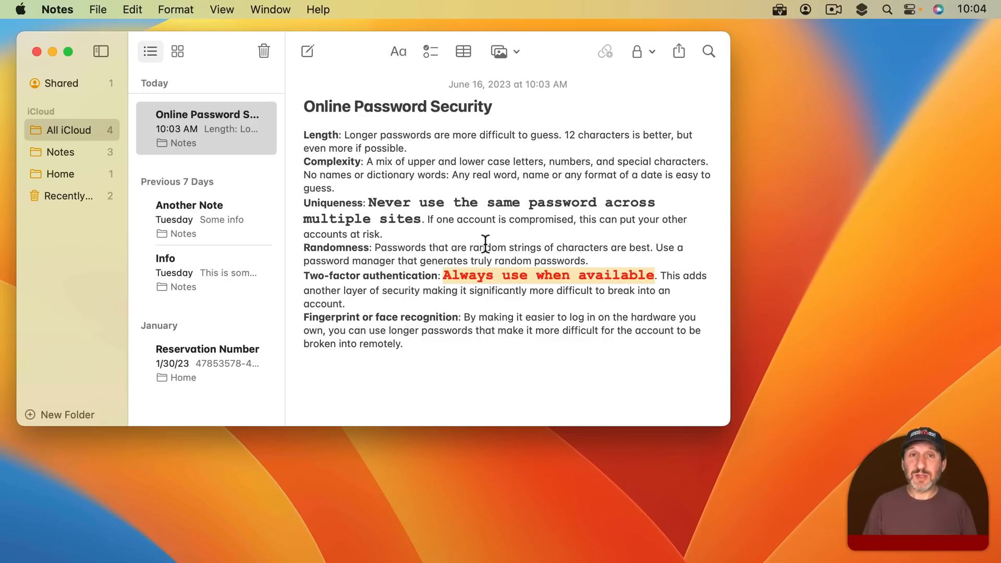
mouse_move(457, 291)
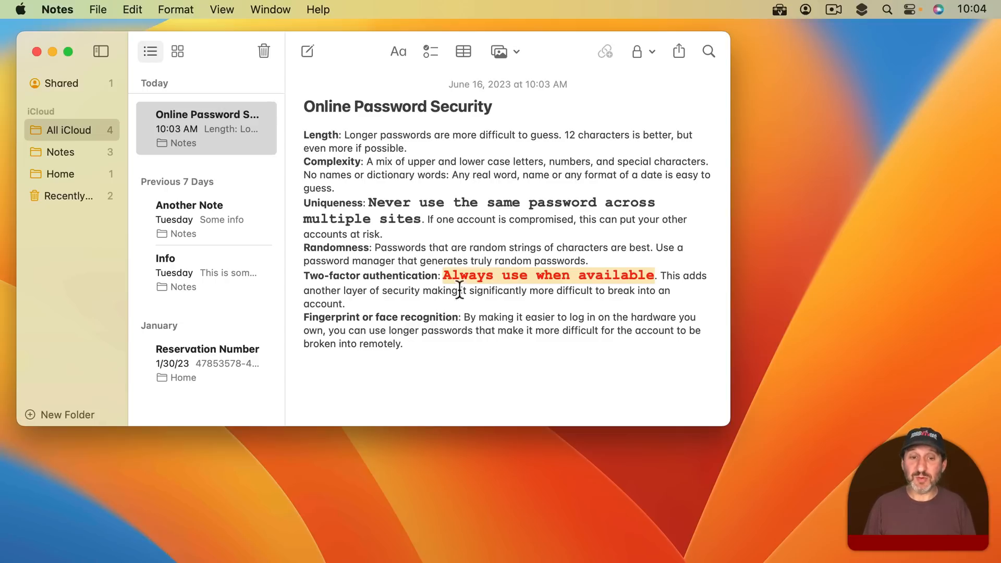
Select the red phrase as the style source from the Format menu.
click(175, 8)
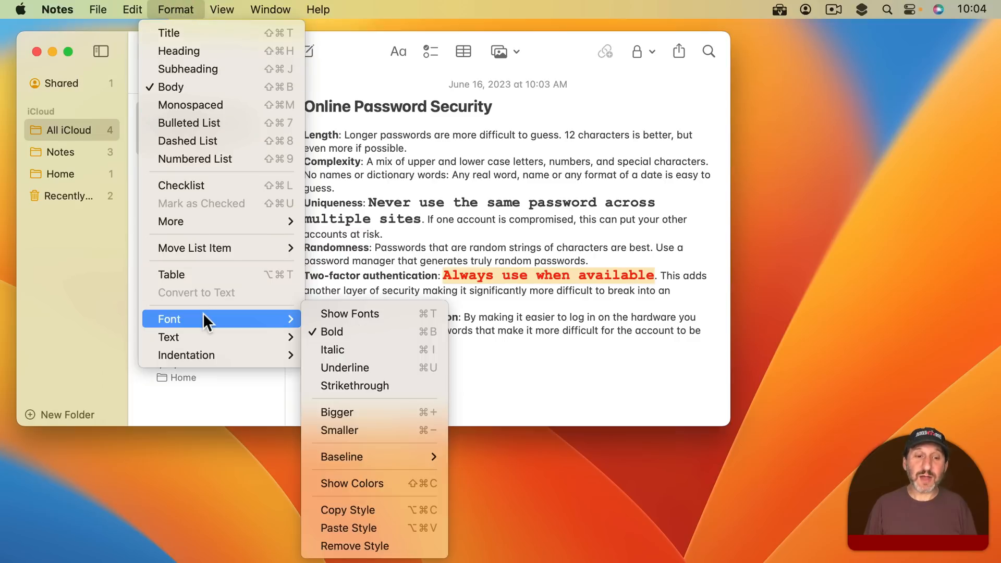
mouse_move(374, 509)
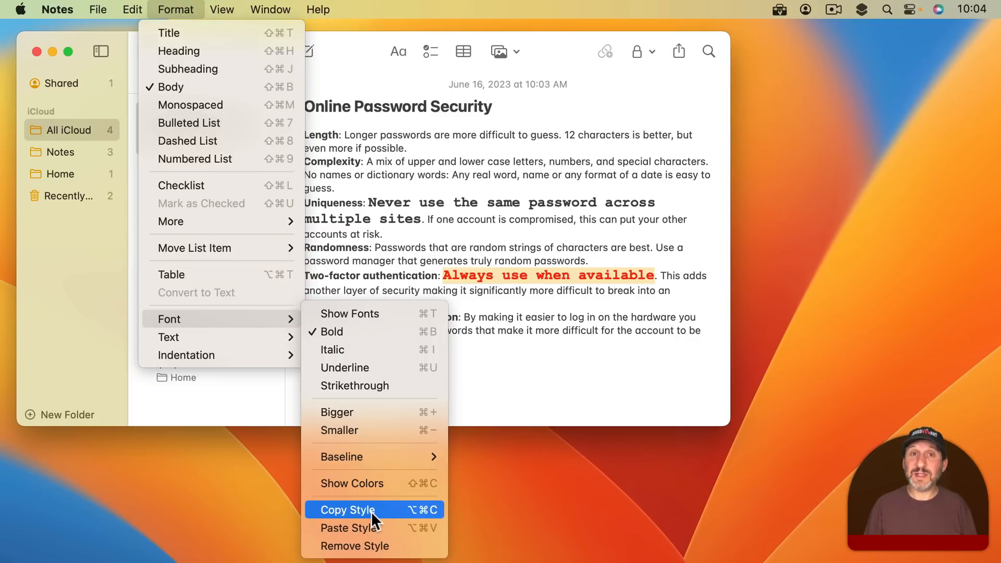
mouse_move(347, 527)
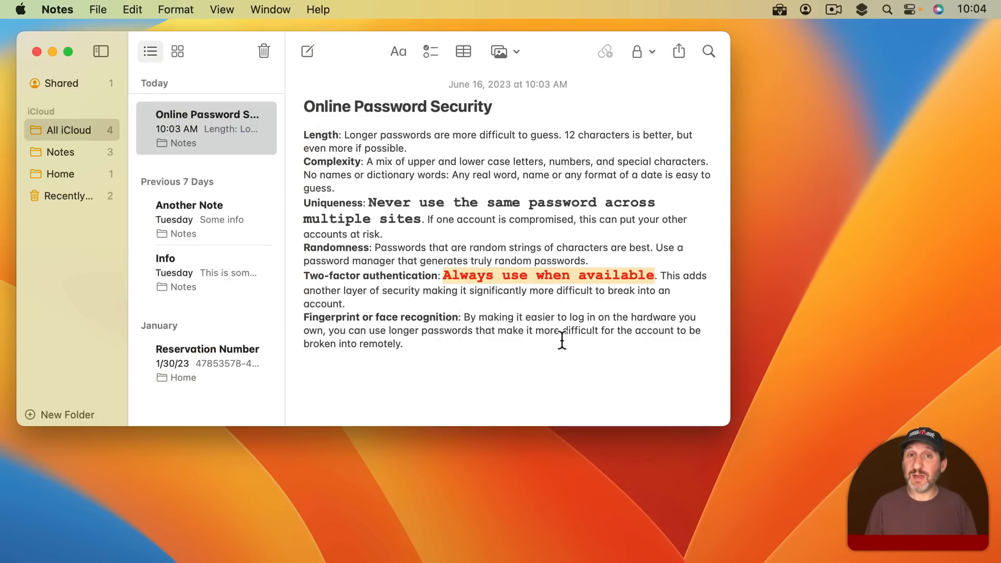
mouse_move(468, 278)
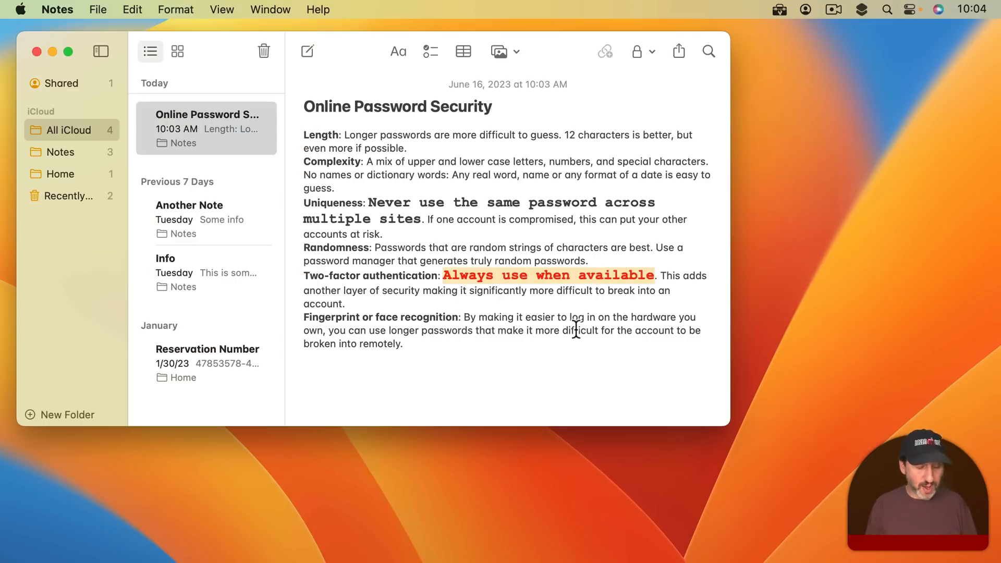
mouse_move(390, 206)
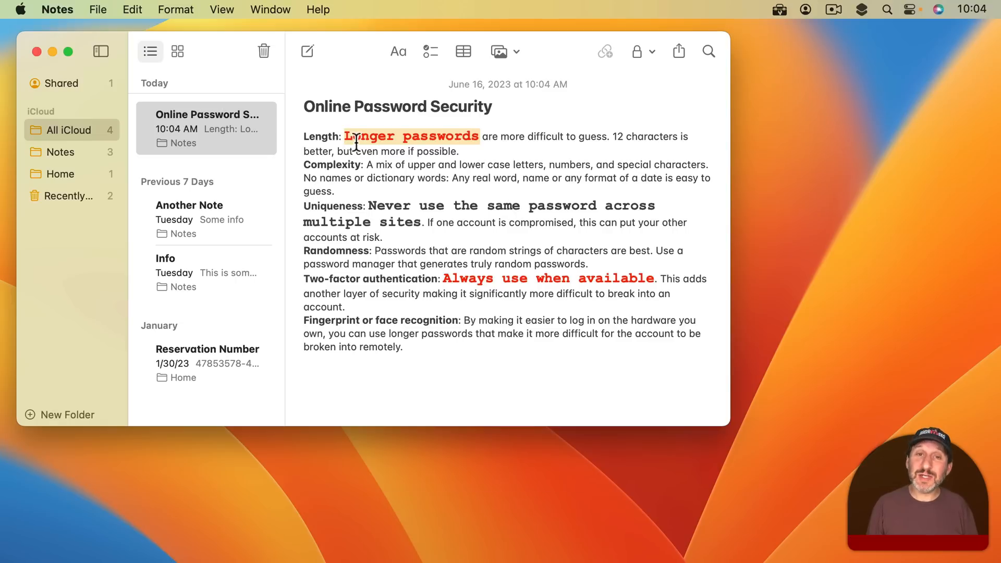
mouse_move(583, 282)
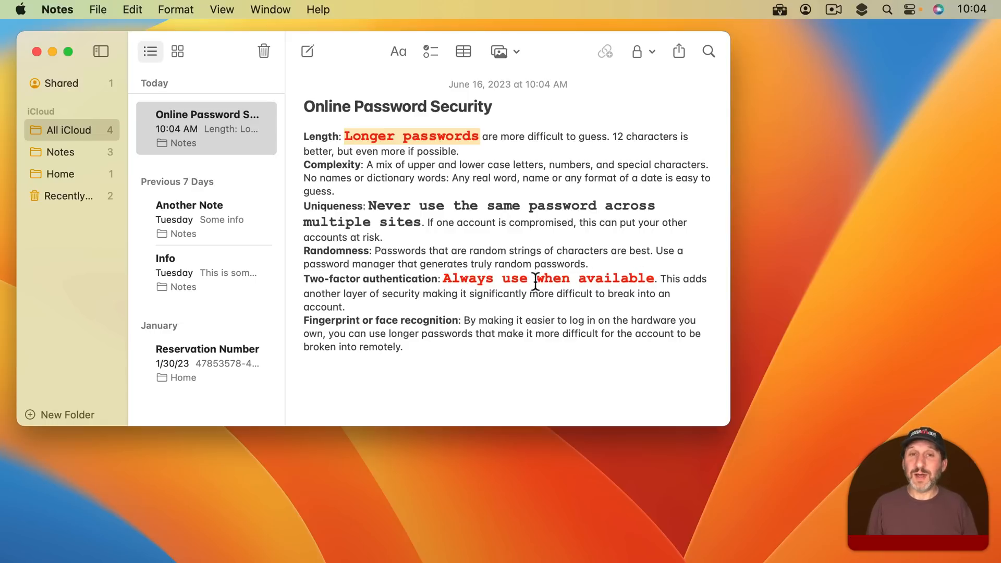
mouse_move(482, 205)
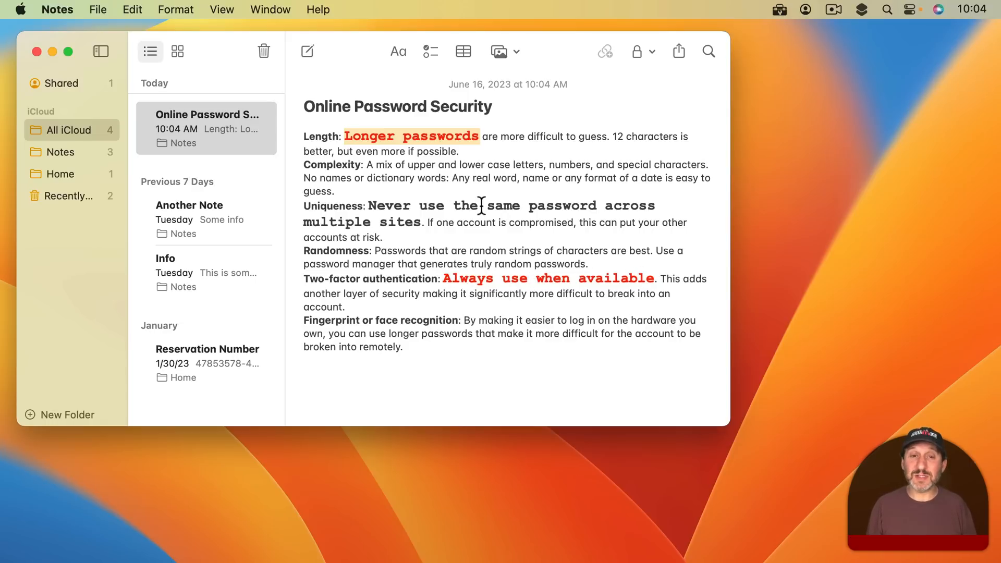
Paste the bold red Courier style onto 'account' in the password security note.
double_click(475, 222)
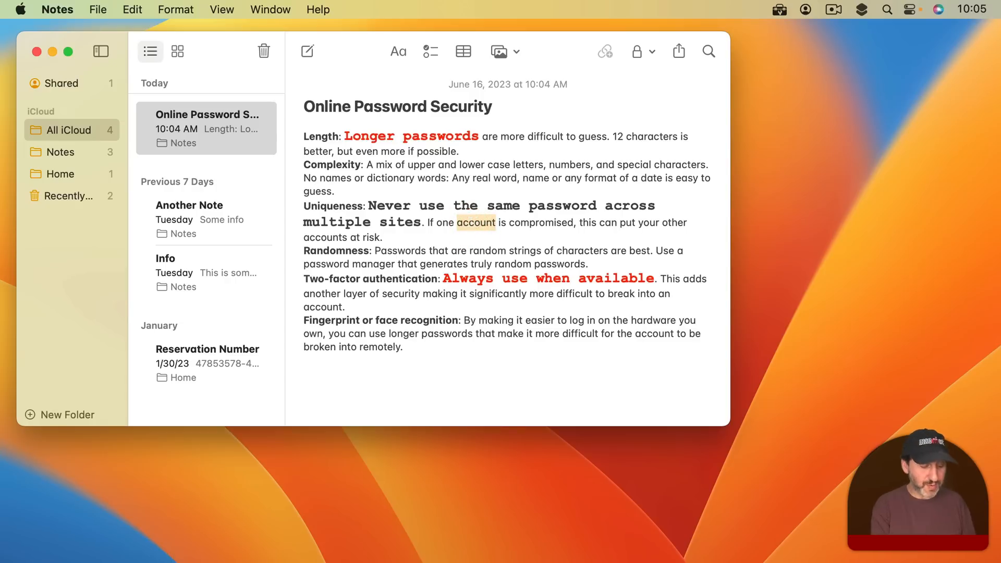
double_click(475, 222)
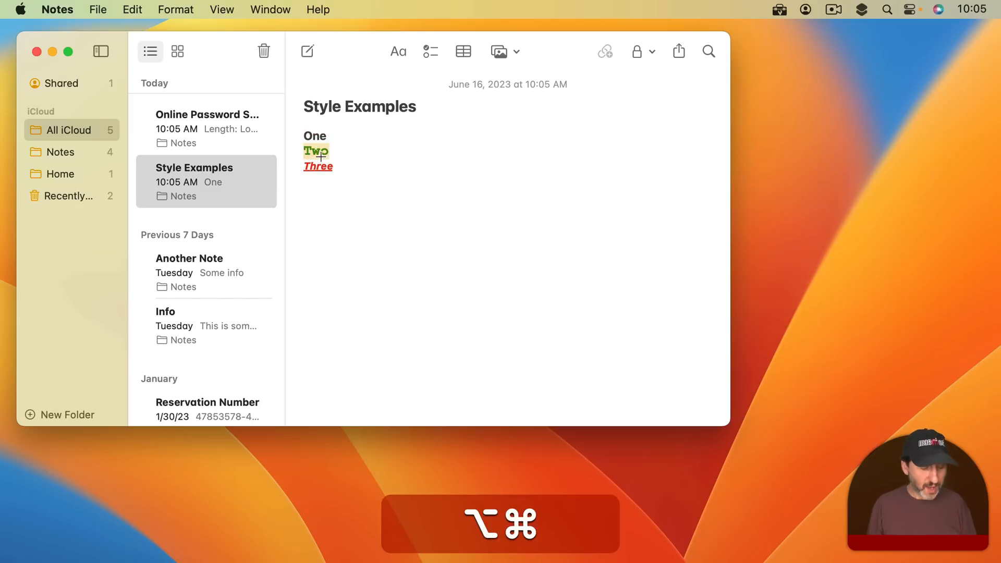
click(205, 127)
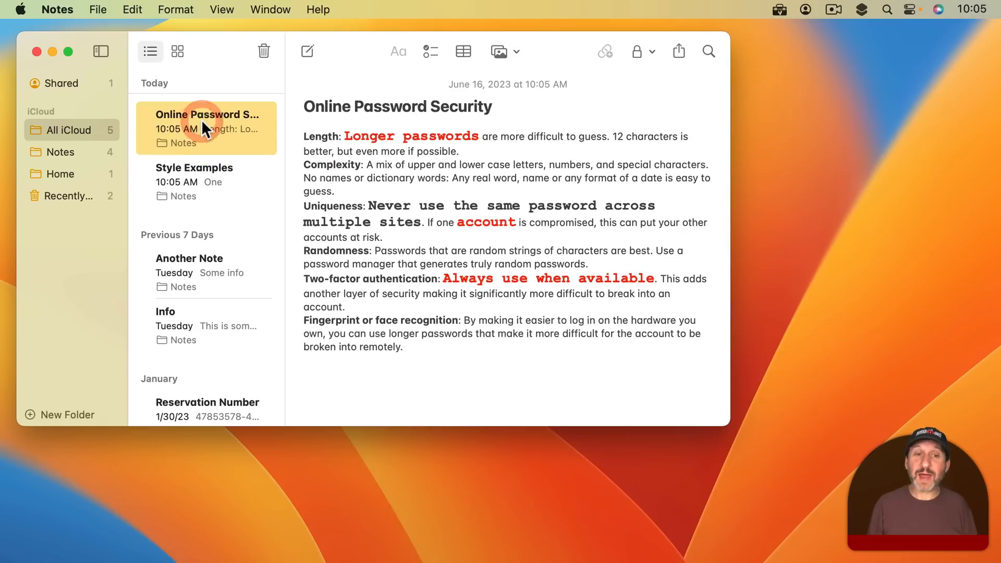
Give 'dictionary words' the green style of 'Two', then reopen the Style Examples note.
double_click(390, 178)
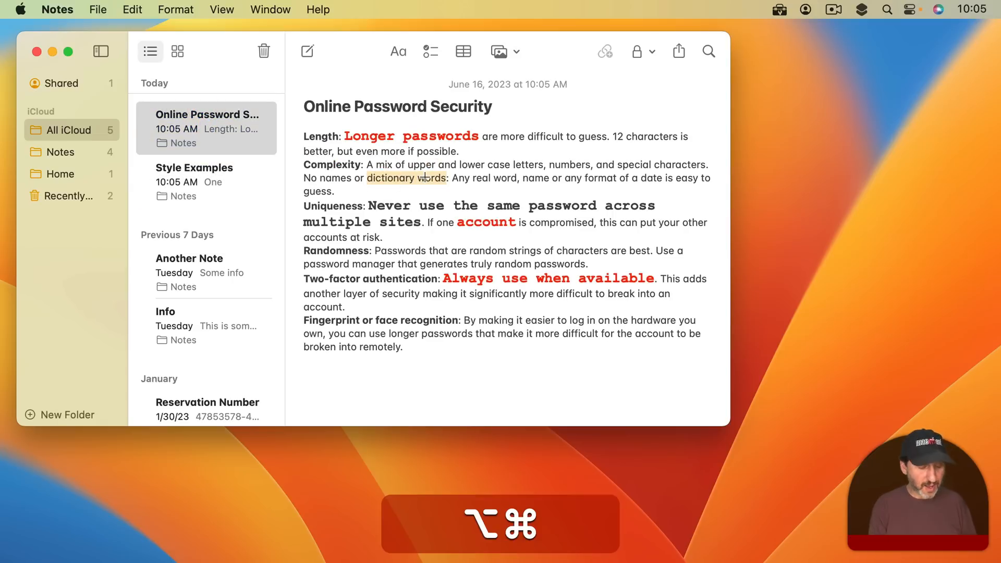
double_click(406, 179)
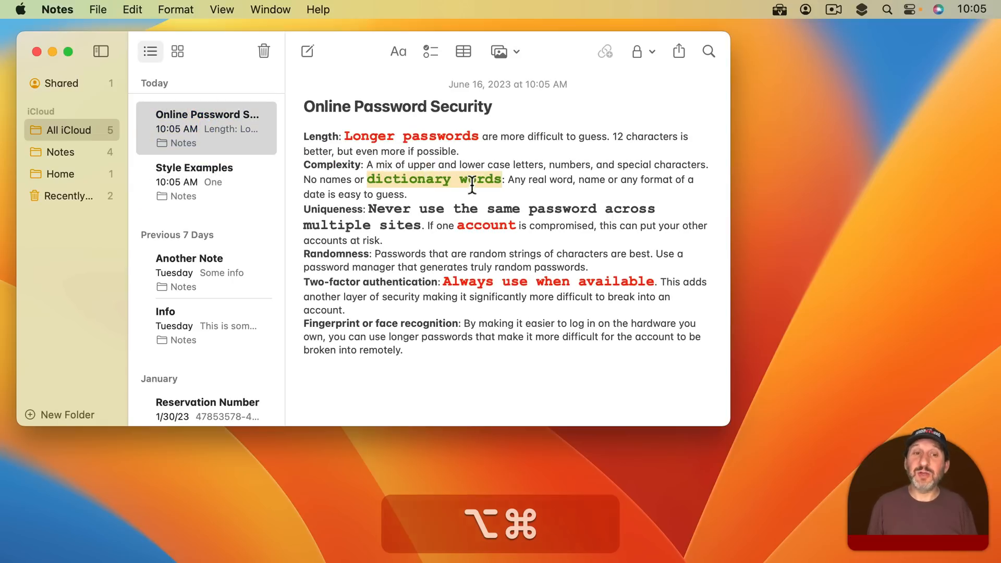
click(206, 181)
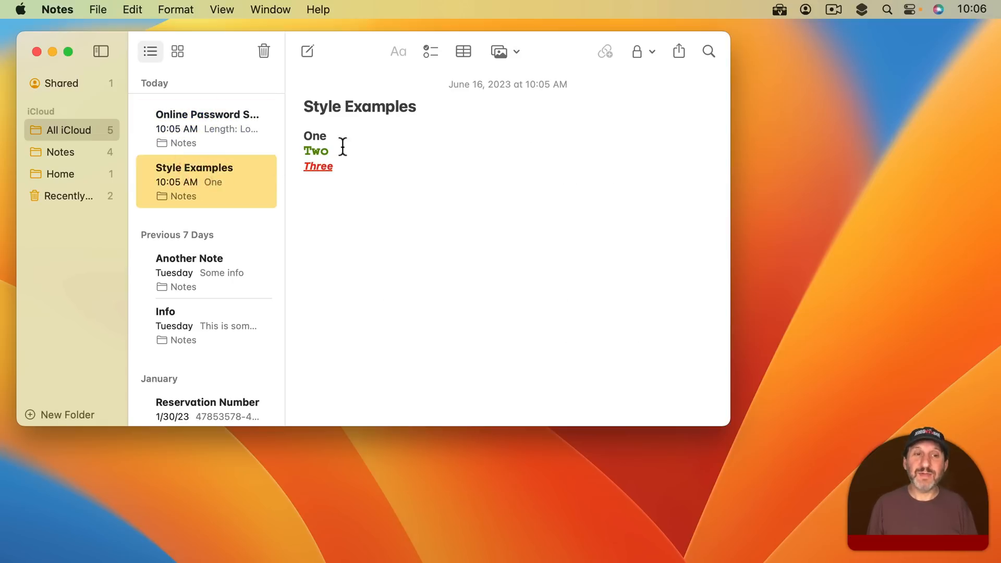
mouse_move(382, 265)
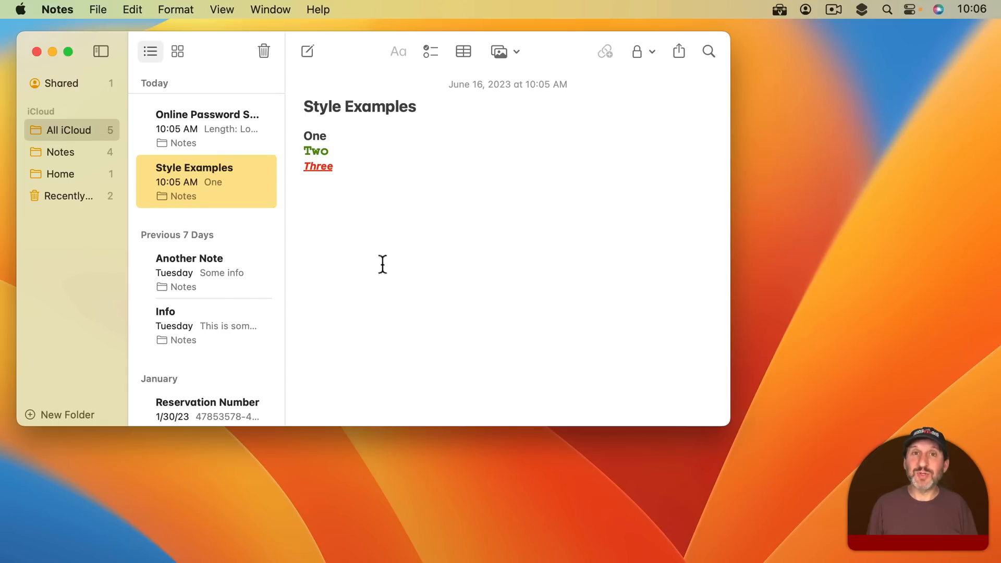
mouse_move(343, 187)
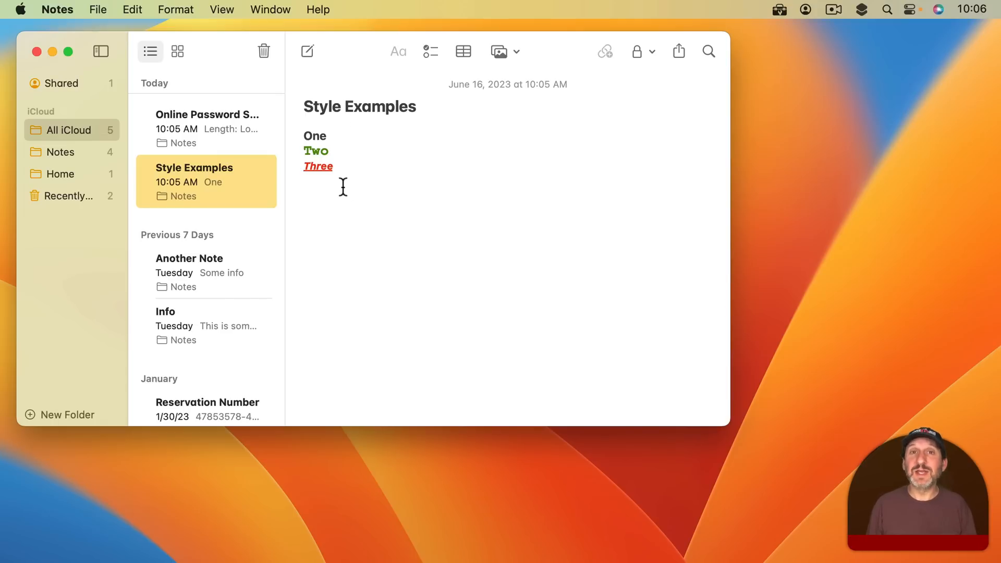